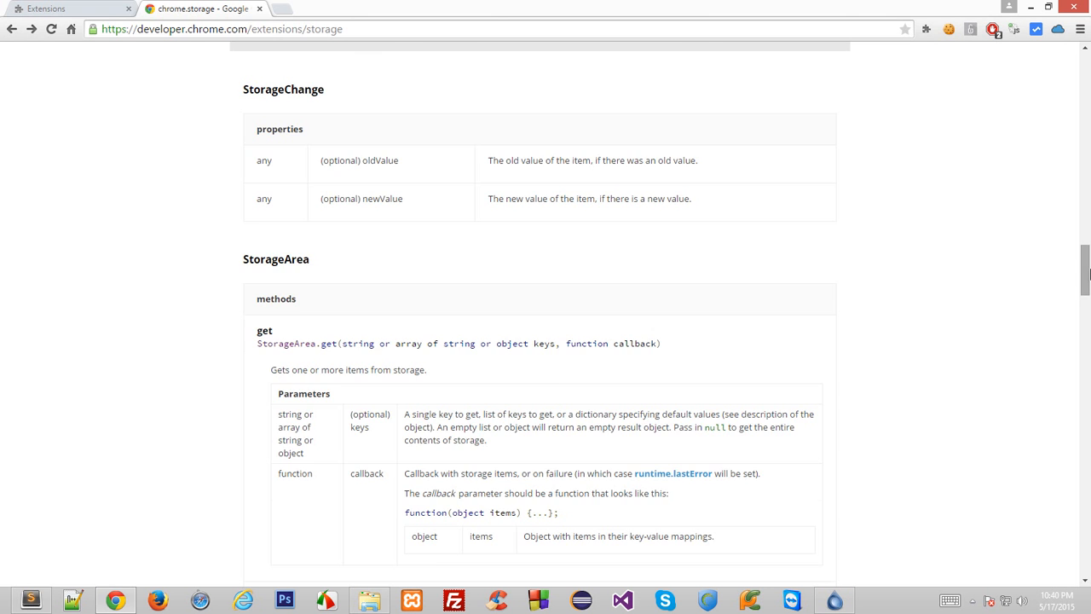
Scroll through the page to review it, clearing an accidental text selection.
scroll(up, 3)
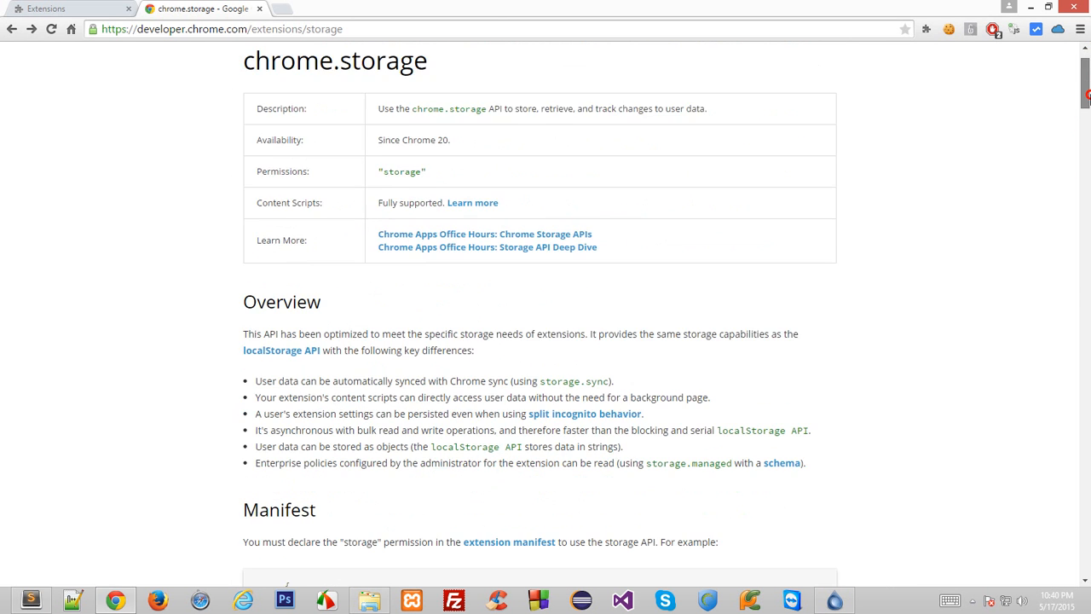
scroll(down, 3)
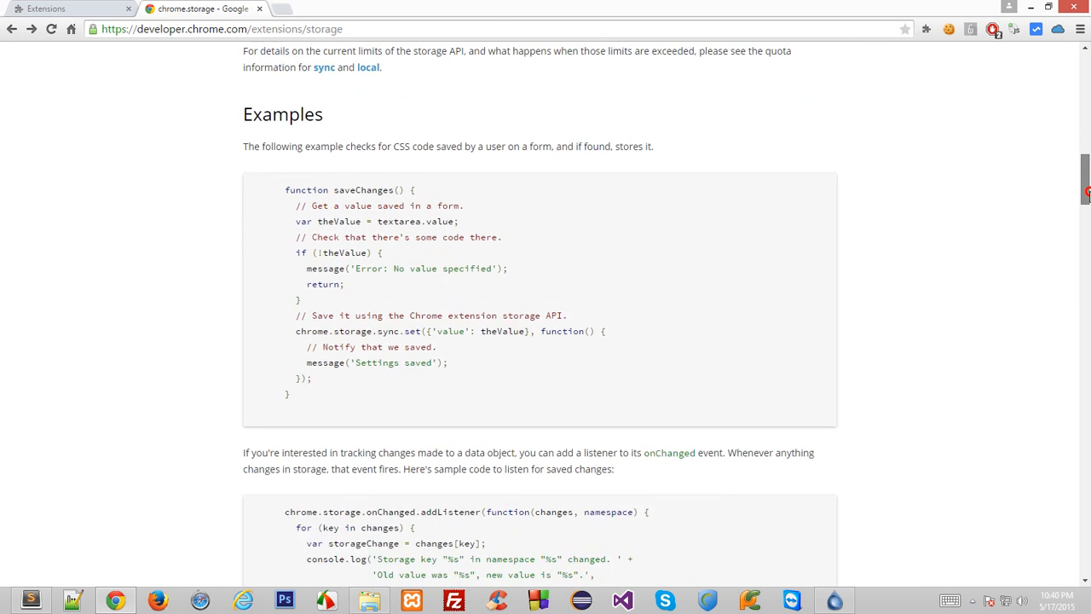
scroll(down, 3)
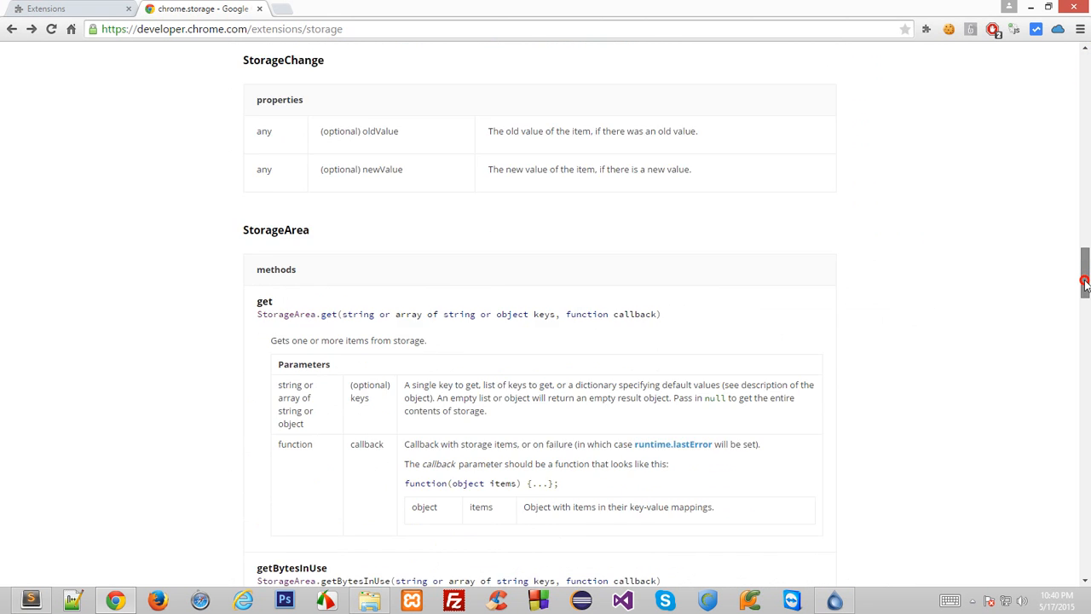
scroll(down, 3)
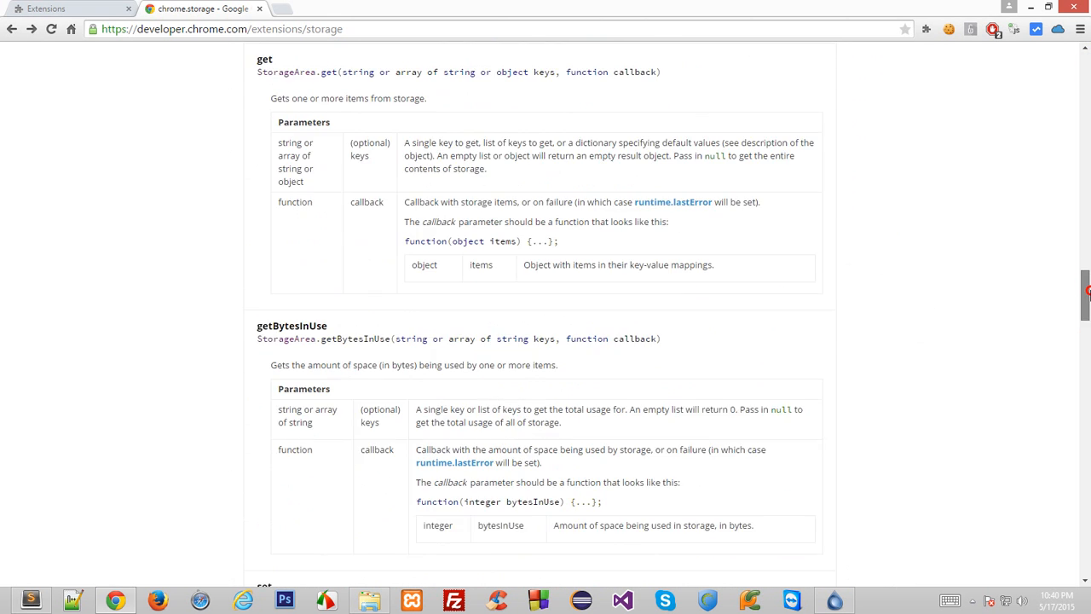
scroll(up, 3)
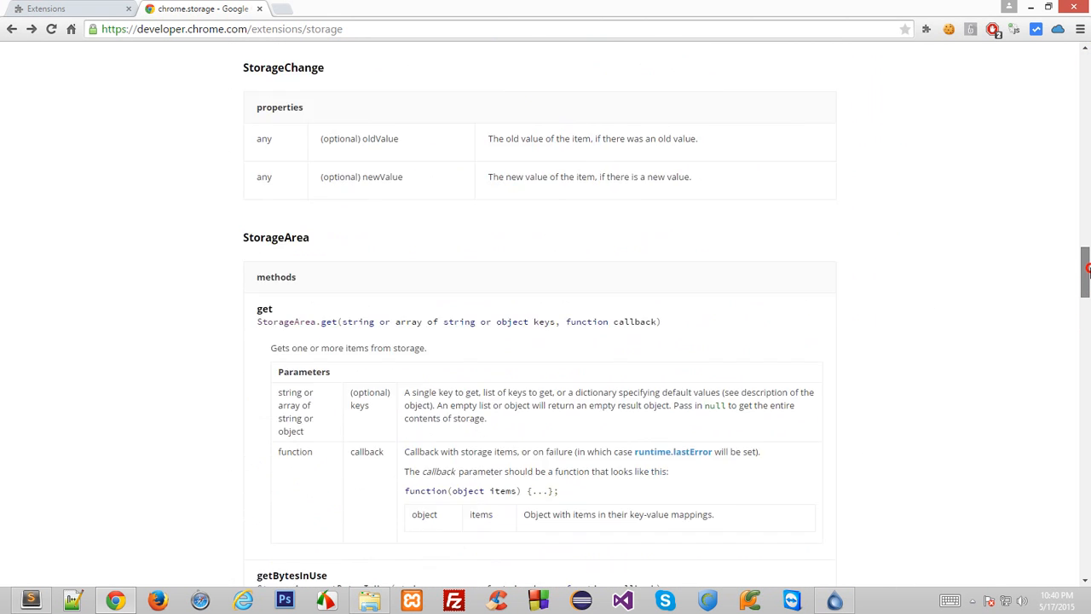
scroll(up, 3)
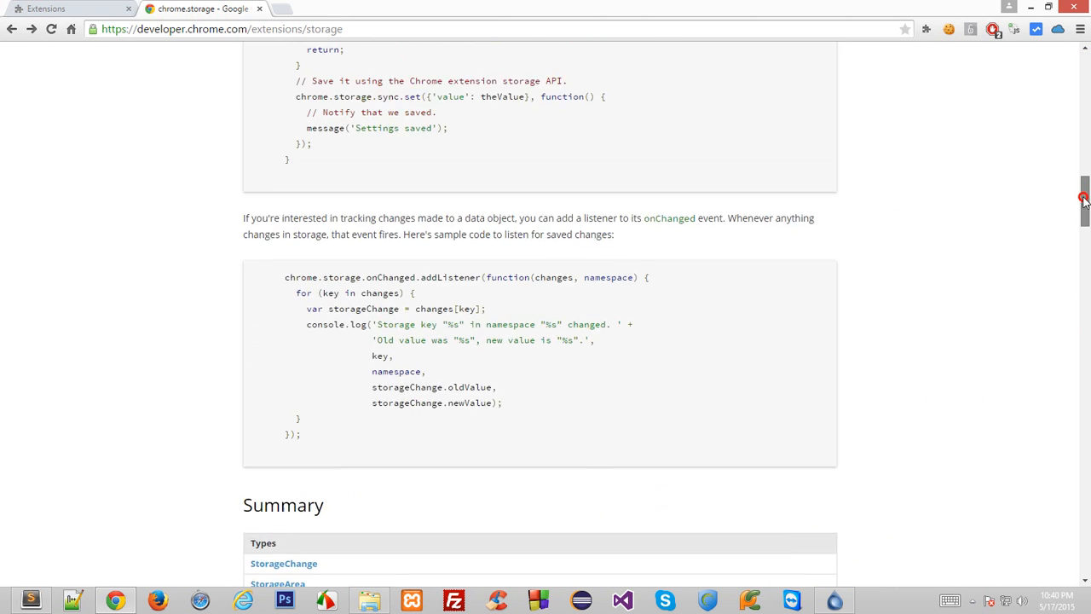
scroll(up, 3)
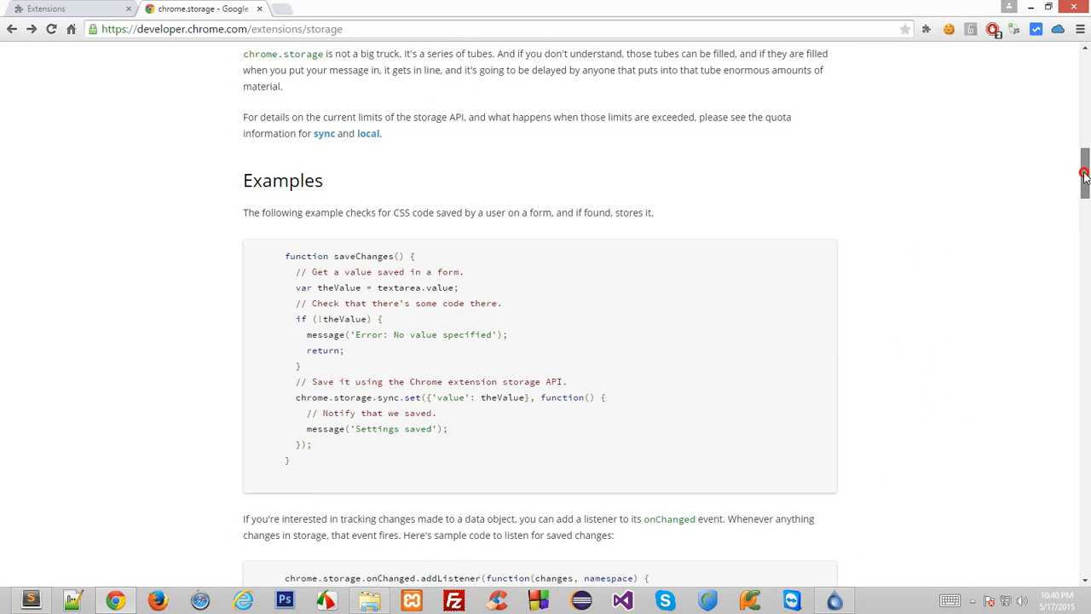
scroll(down, 3)
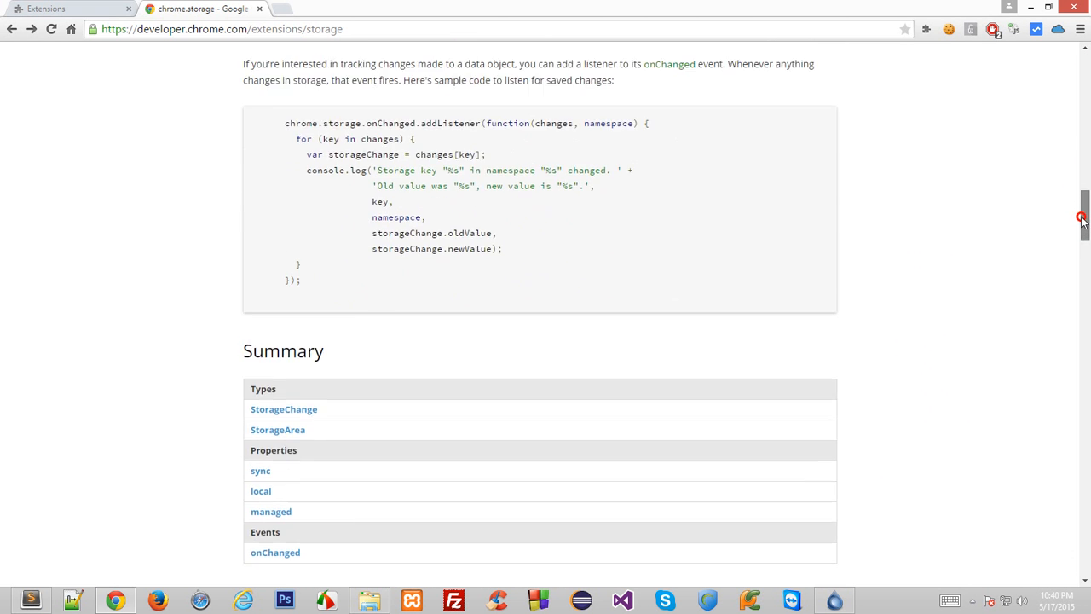
scroll(down, 3)
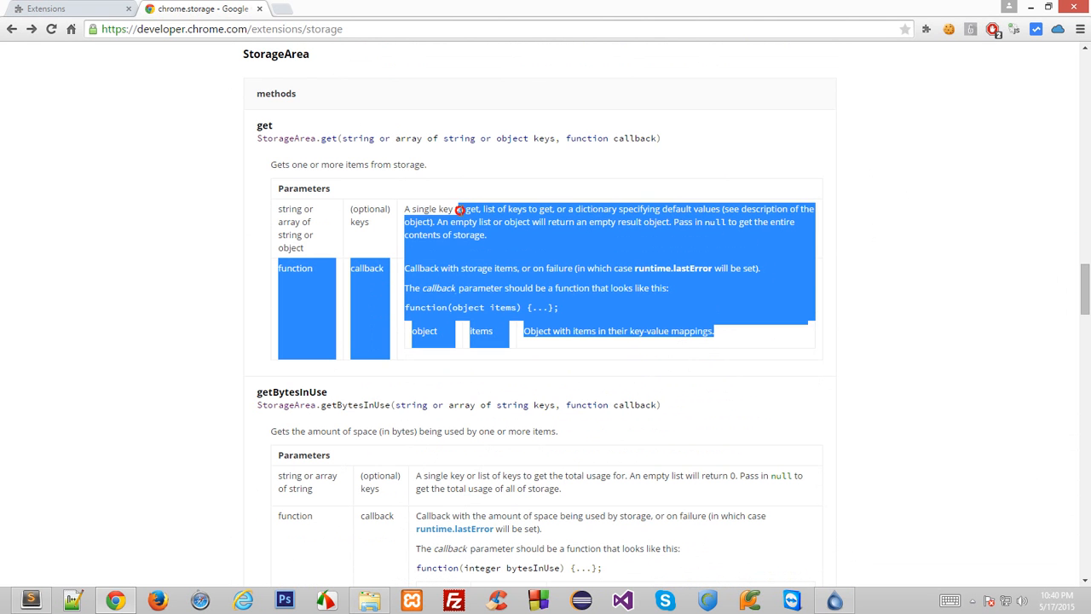
click(276, 150)
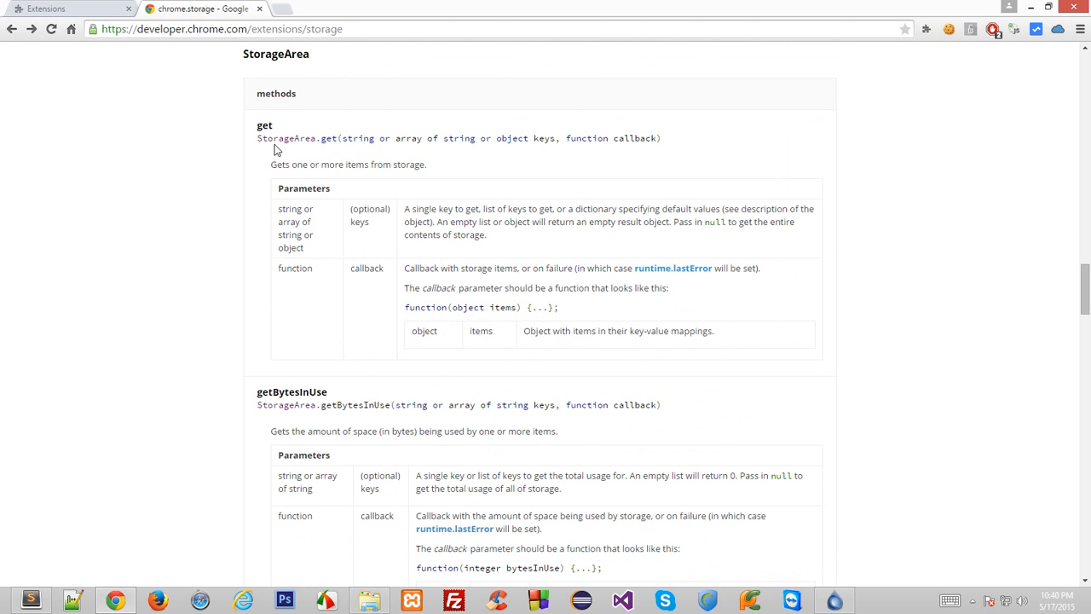
mouse_move(692, 207)
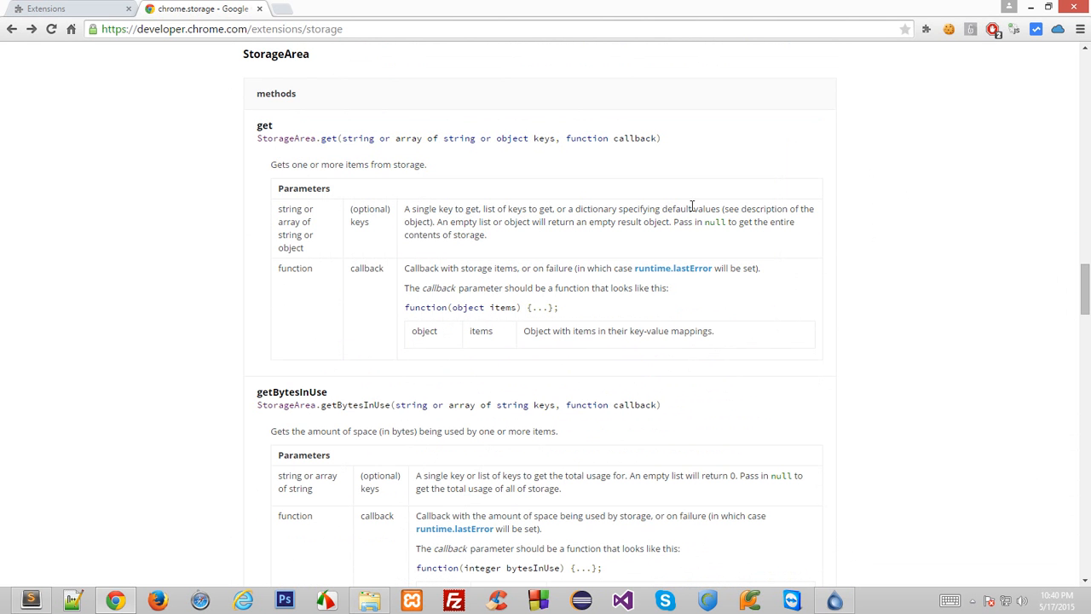
scroll(down, 3)
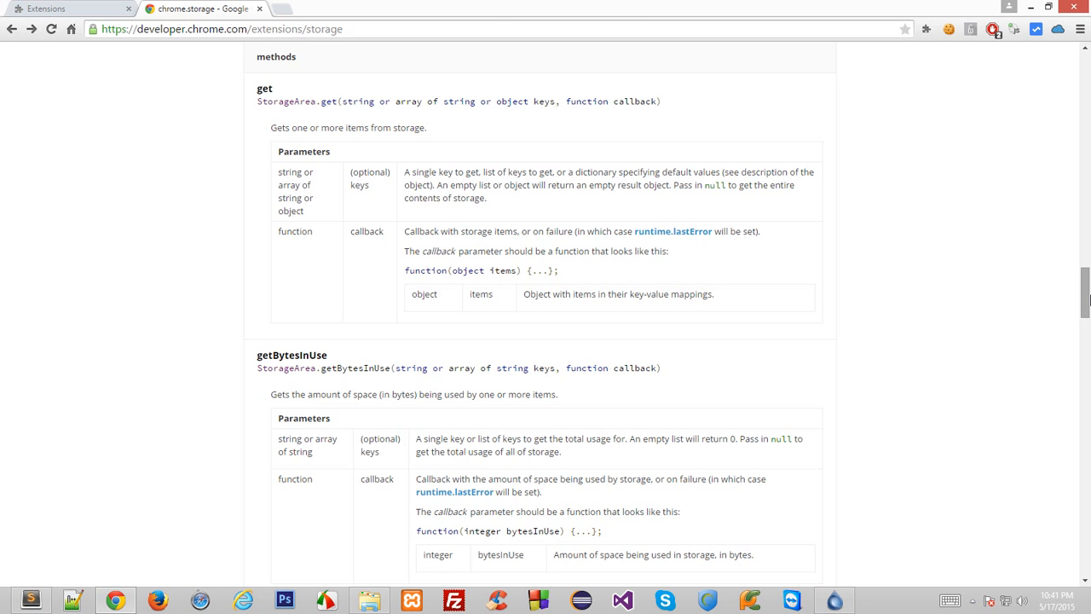
scroll(up, 3)
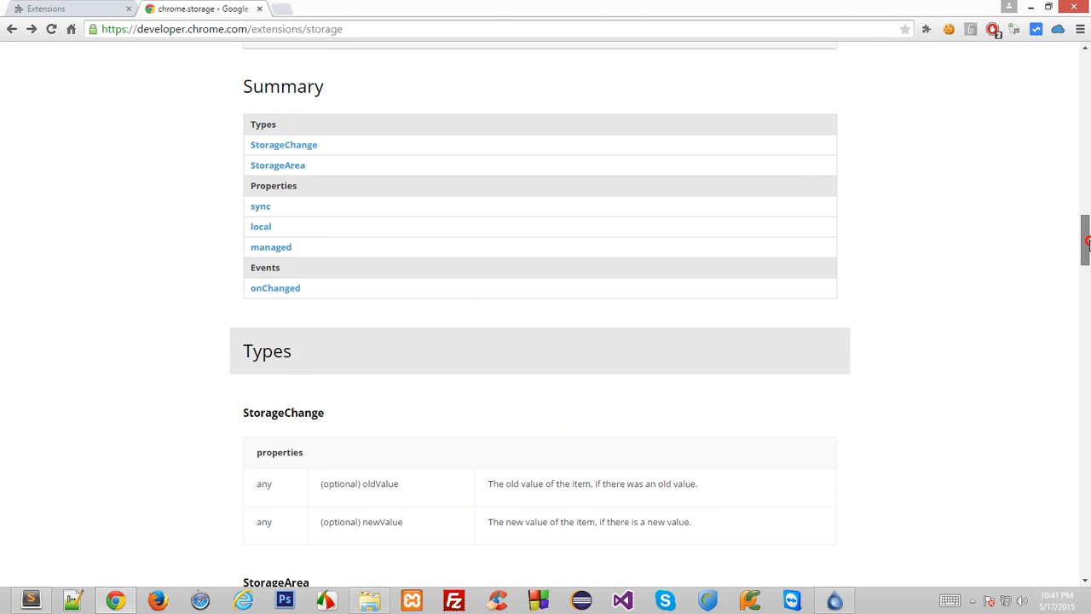
scroll(down, 3)
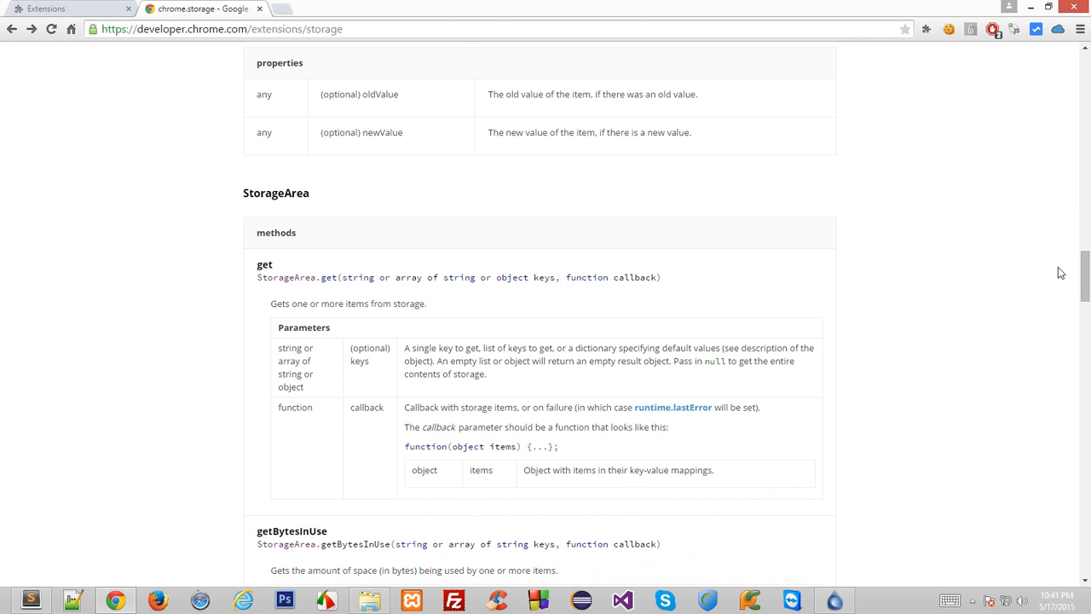
mouse_move(1052, 269)
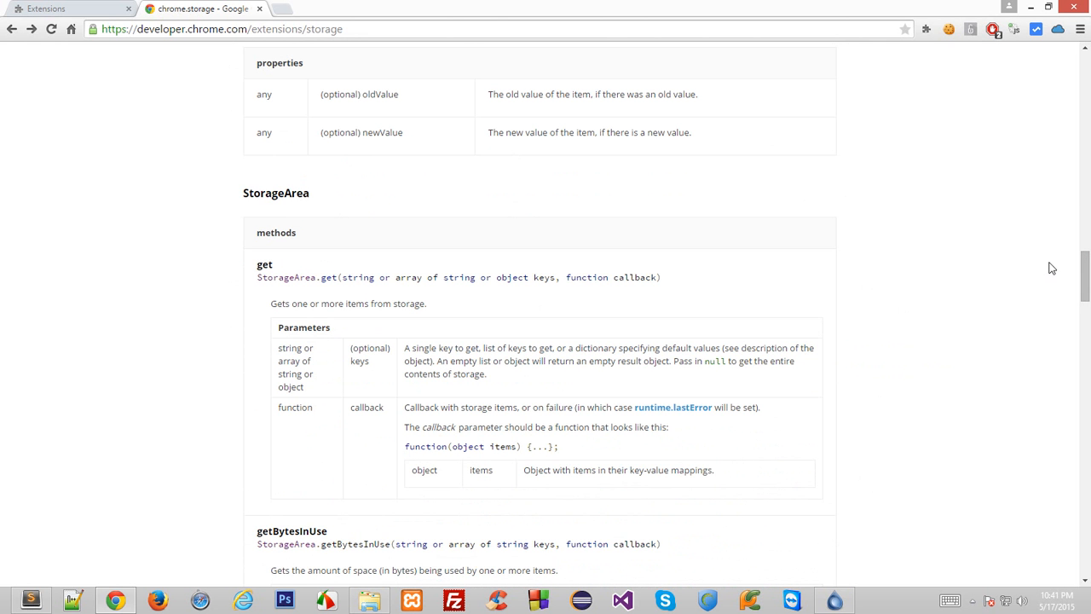
mouse_move(379, 317)
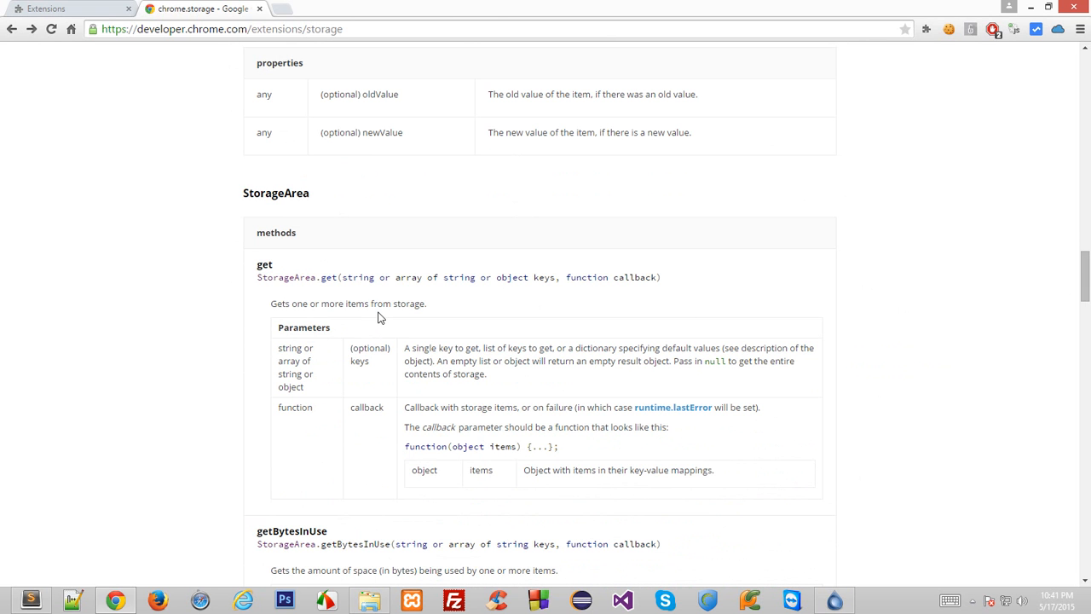
mouse_move(664, 278)
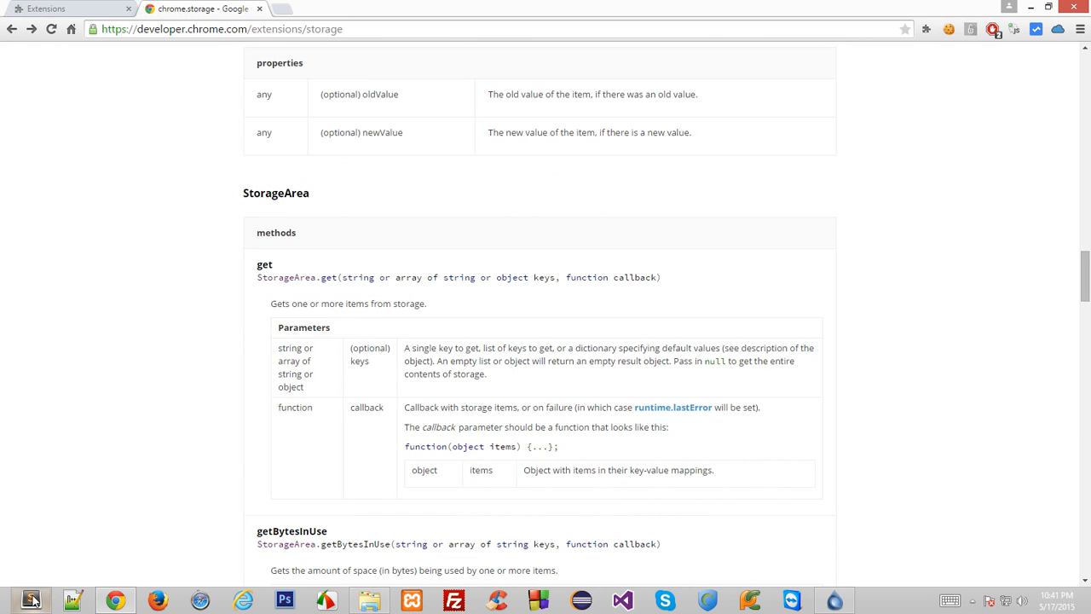
Add an input button with id 'get' and value 'Get Saved Line' to index.html, then save.
click(30, 599)
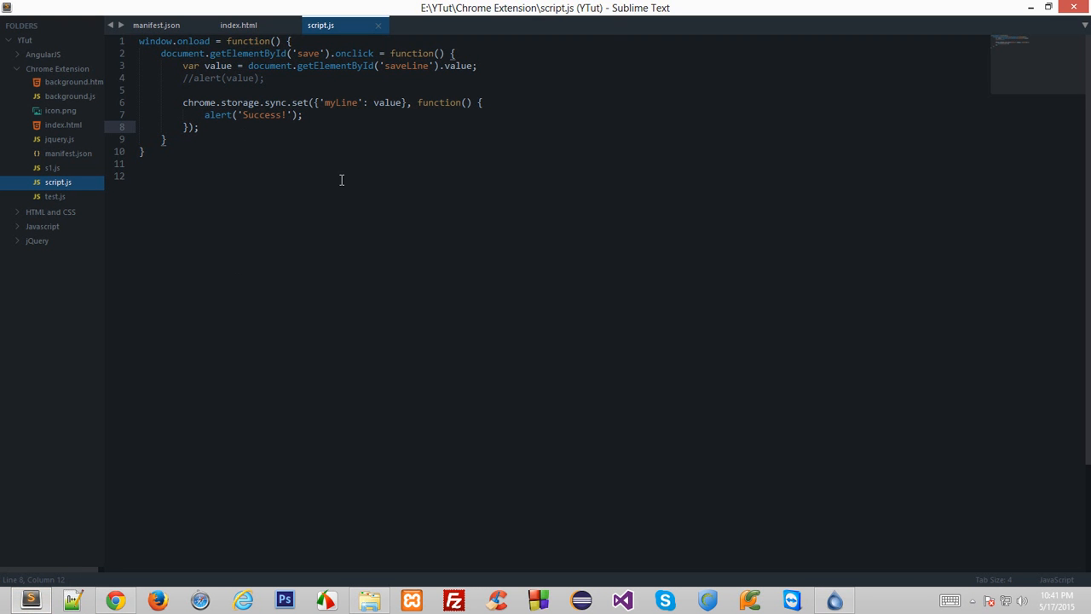
click(239, 24)
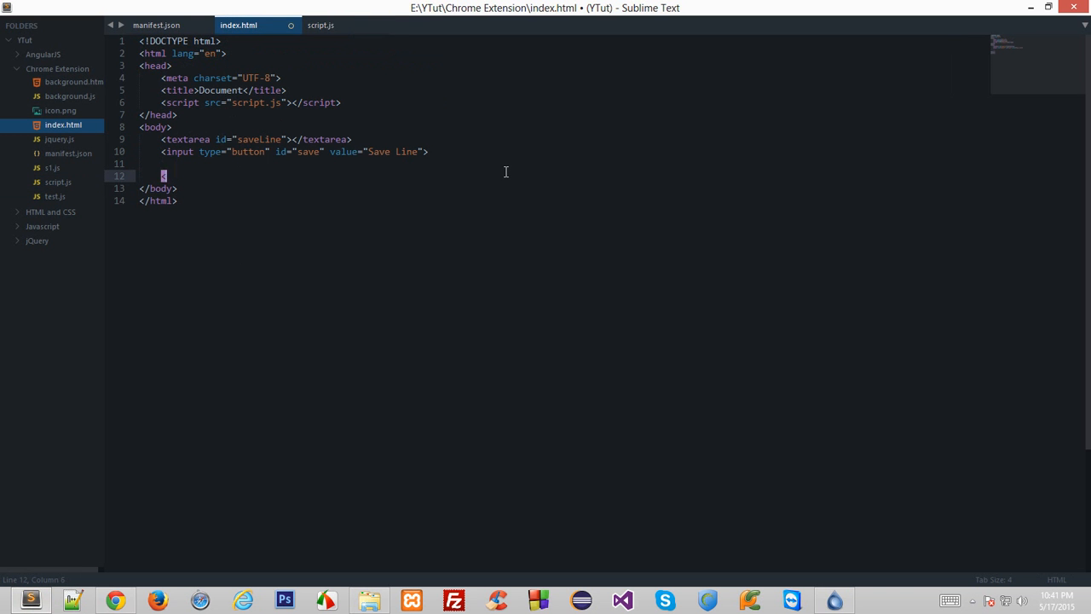
text(<input type="button)
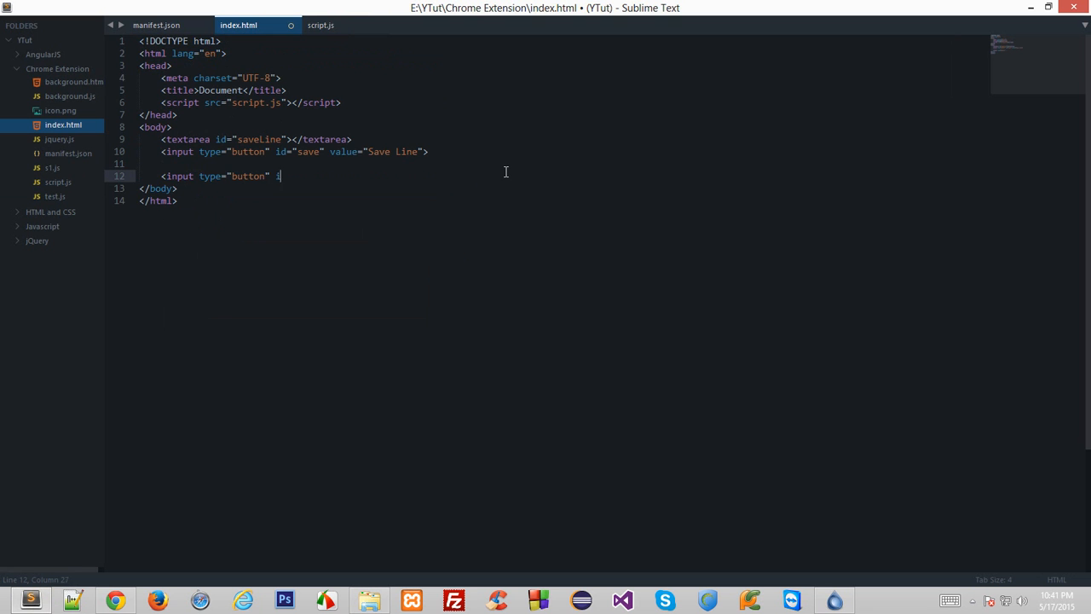
text(id="get" v)
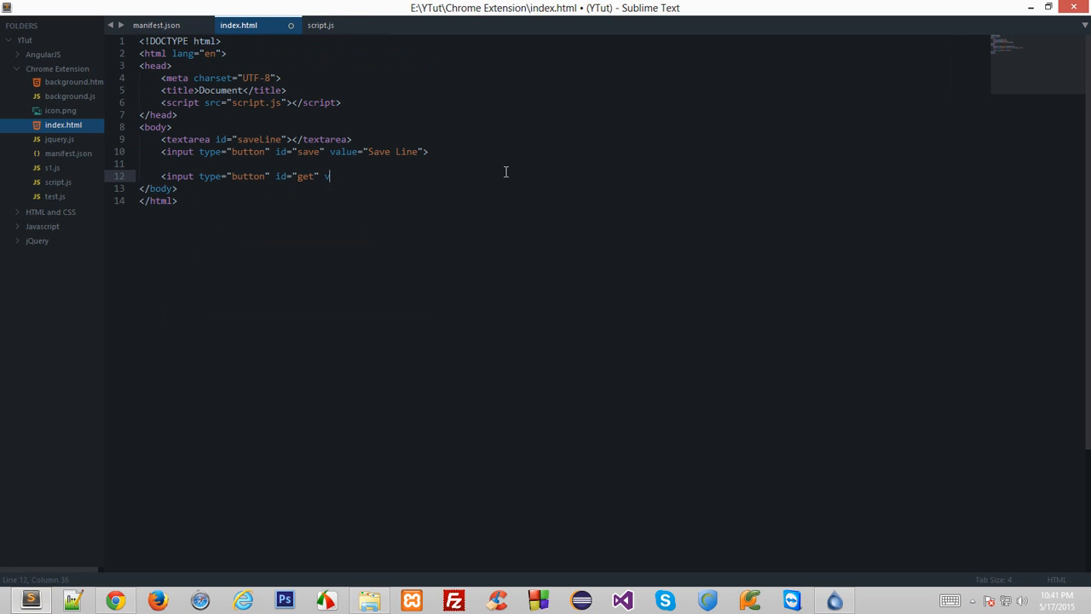
text(value="Get Sa)
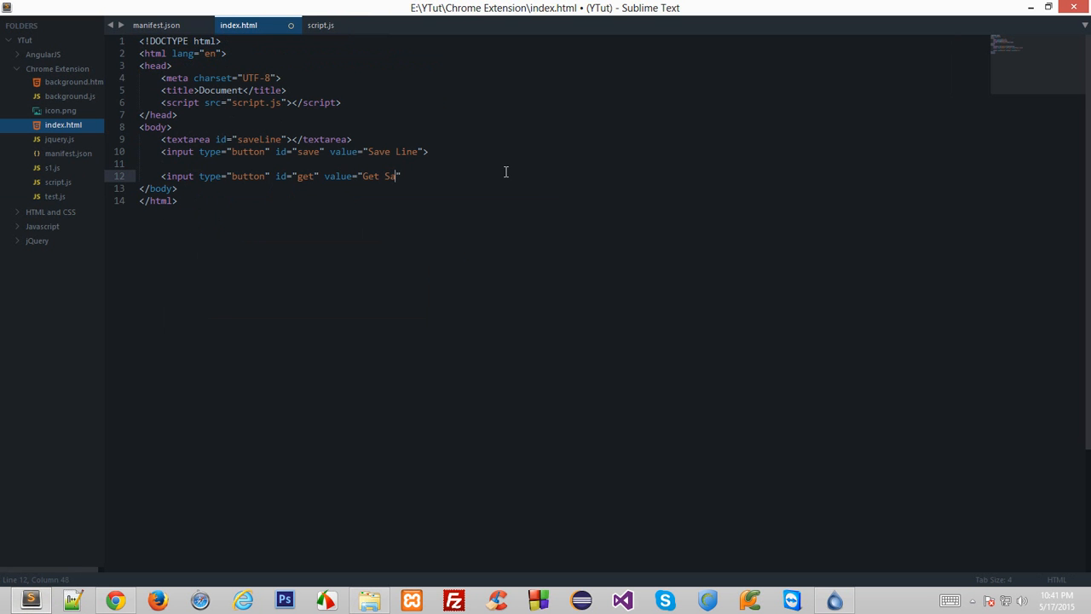
text(ved Line)
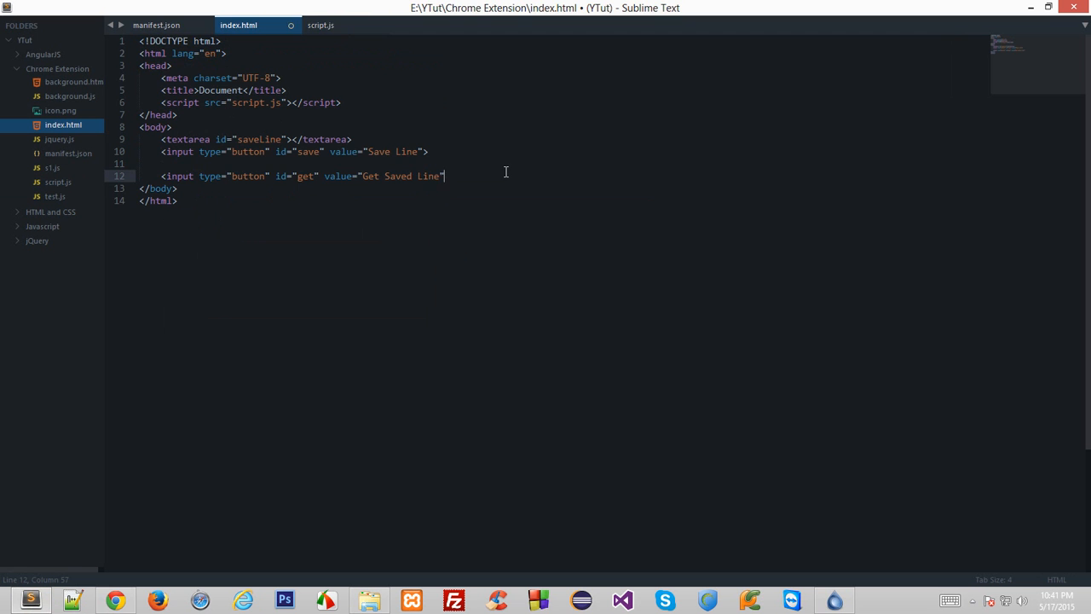
key(ctrl+s)
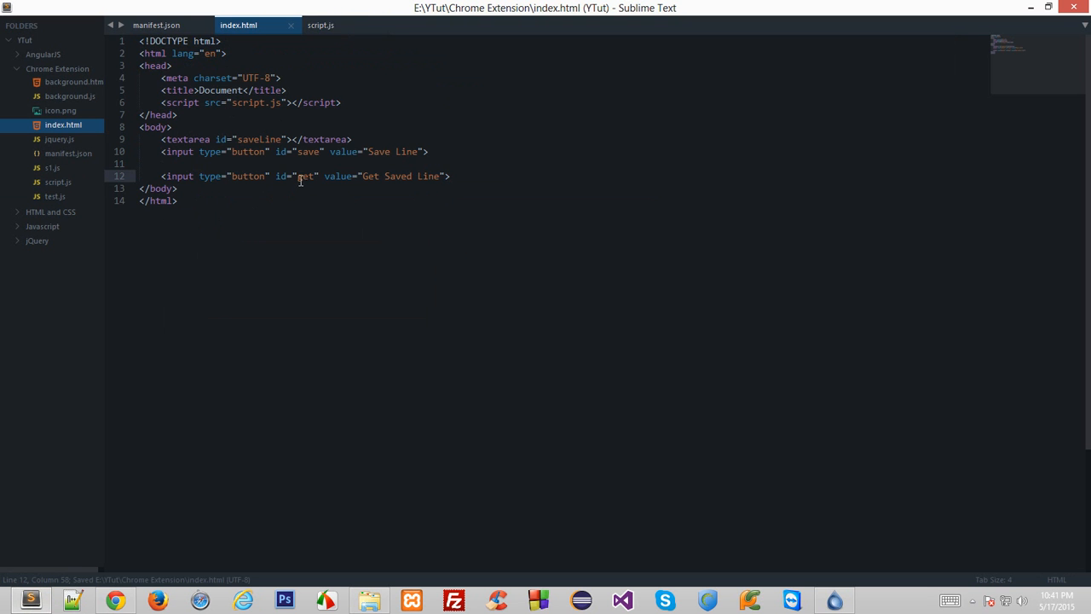
Add a document.getElementById('get').onclick function handler to script.js and save.
click(320, 25)
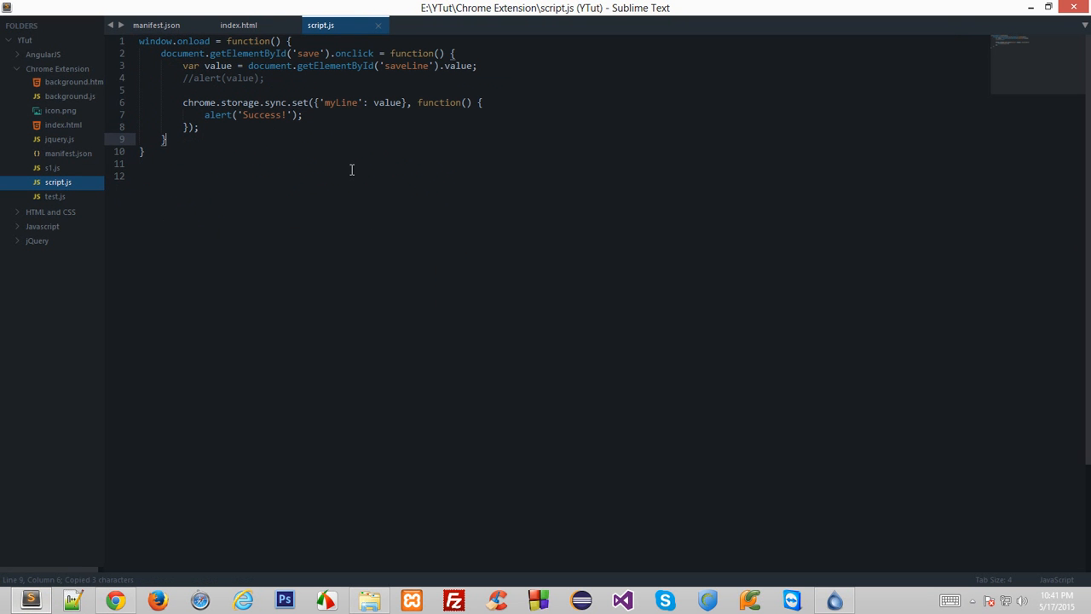
text(;)
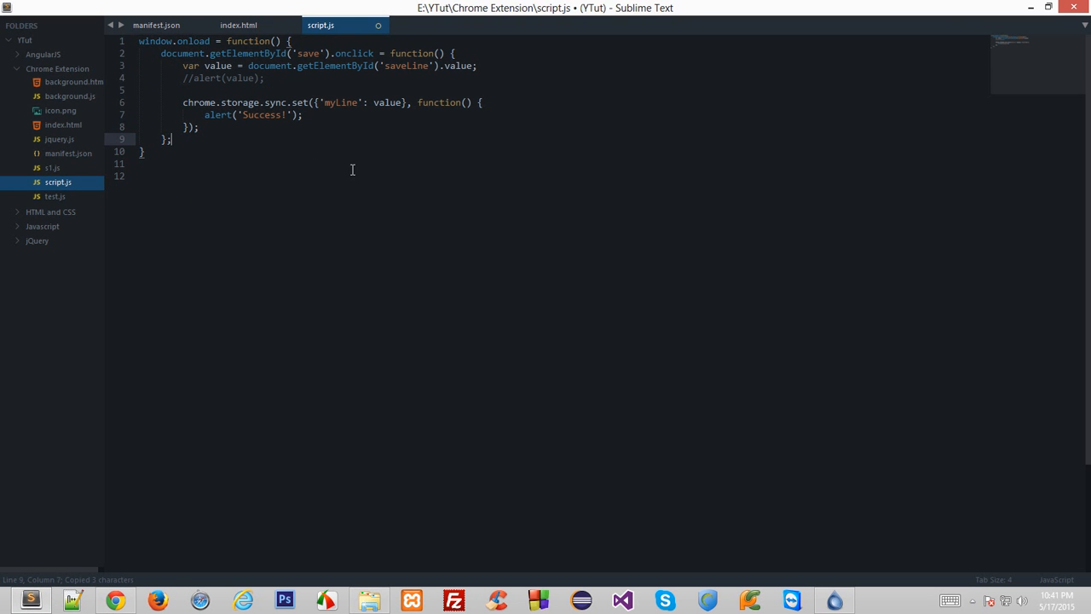
text(document.g)
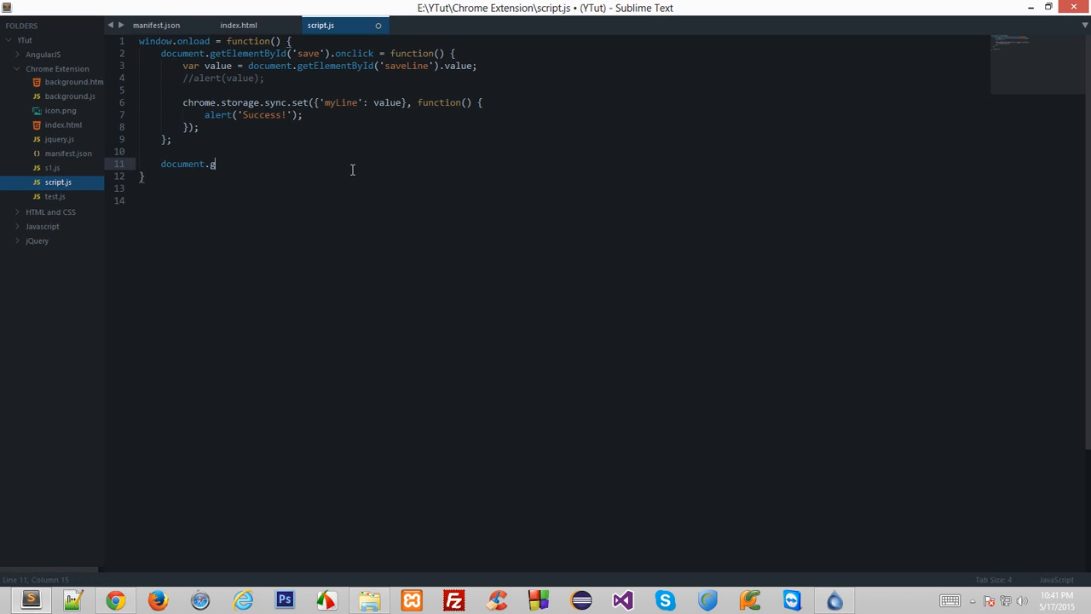
text(etElementById(''))
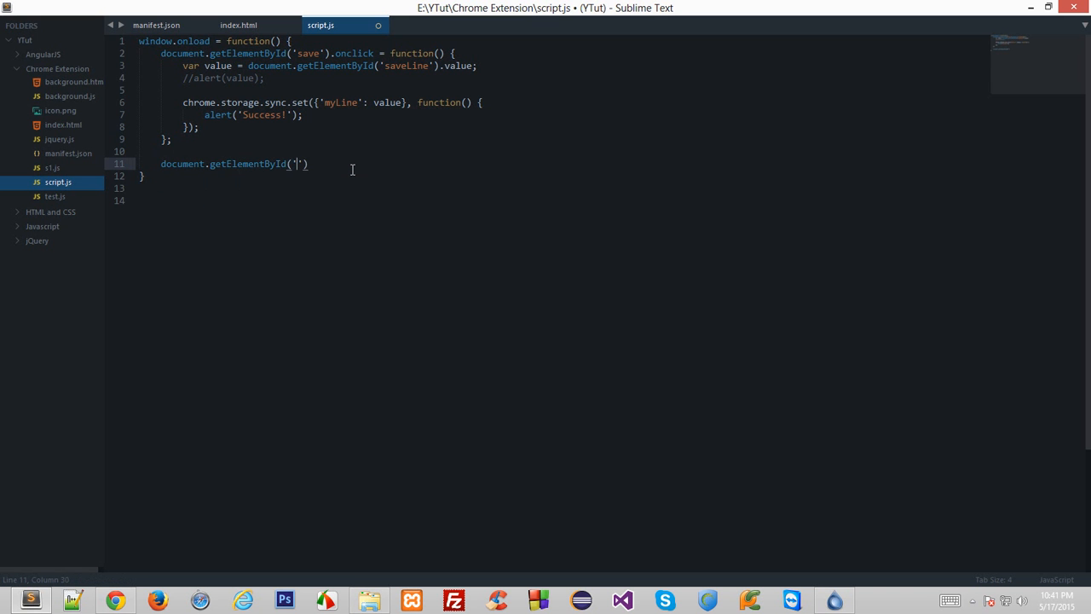
text(get').onclick = function)
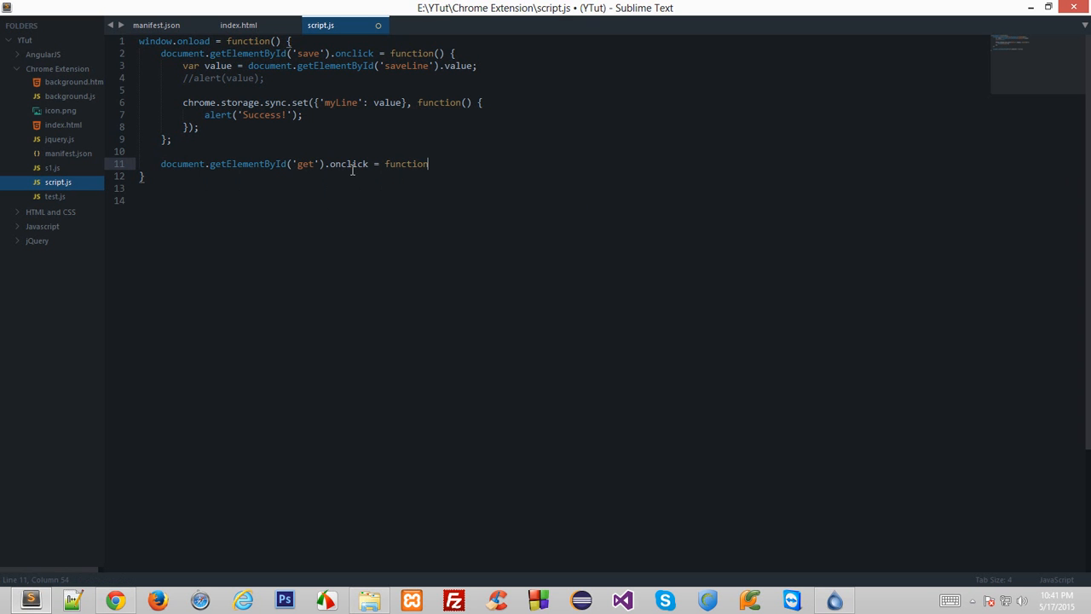
text(() {)
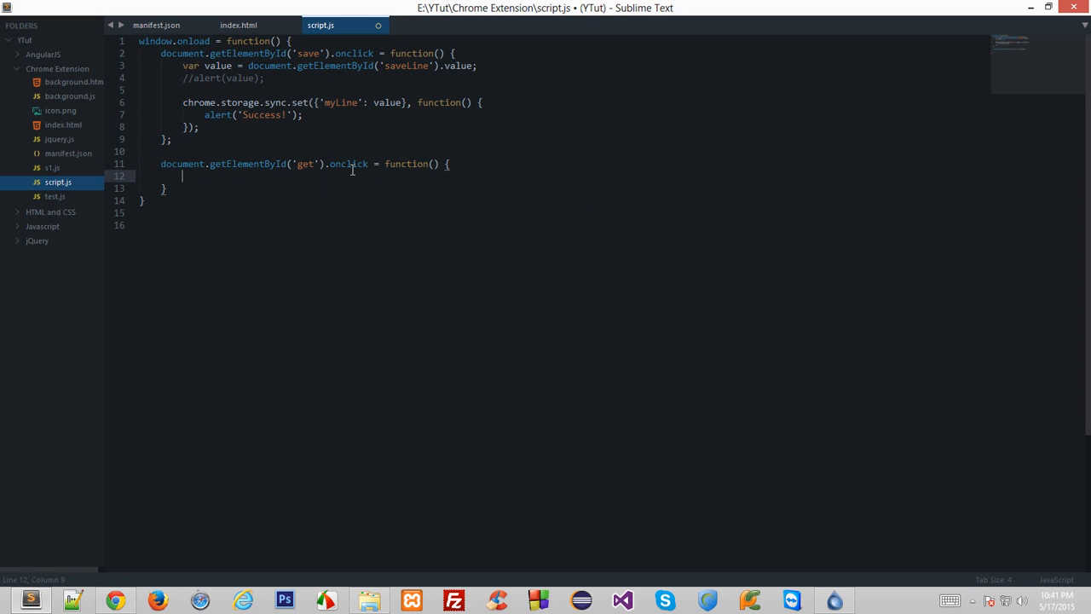
key(ctrl+s)
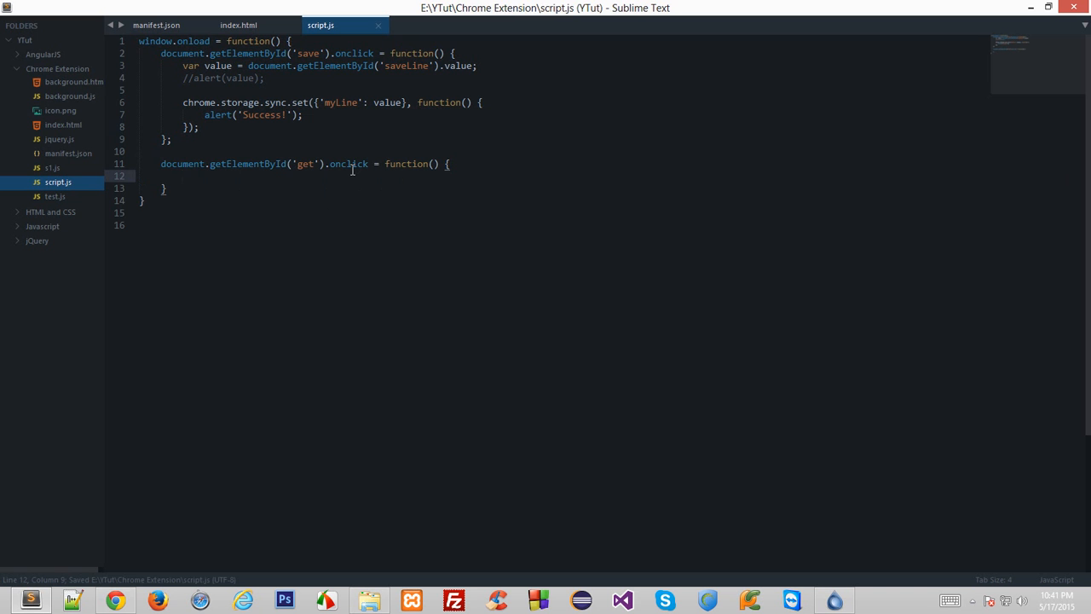
Write the chrome.storage.sync.get call inside the handler, editing its key argument to myLine.
text(chrome.s)
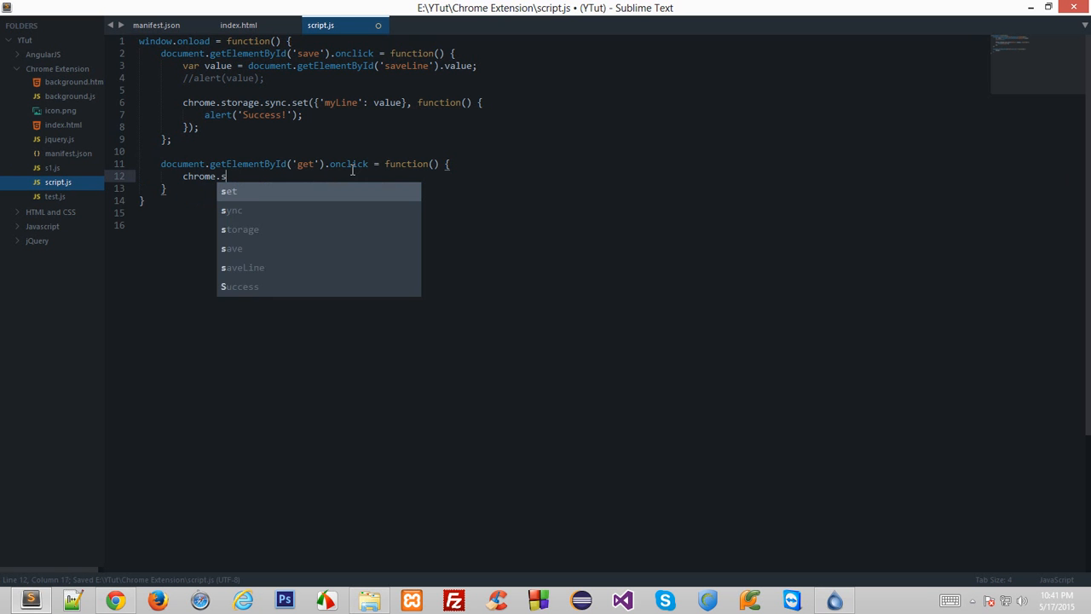
text(torage.sync.)
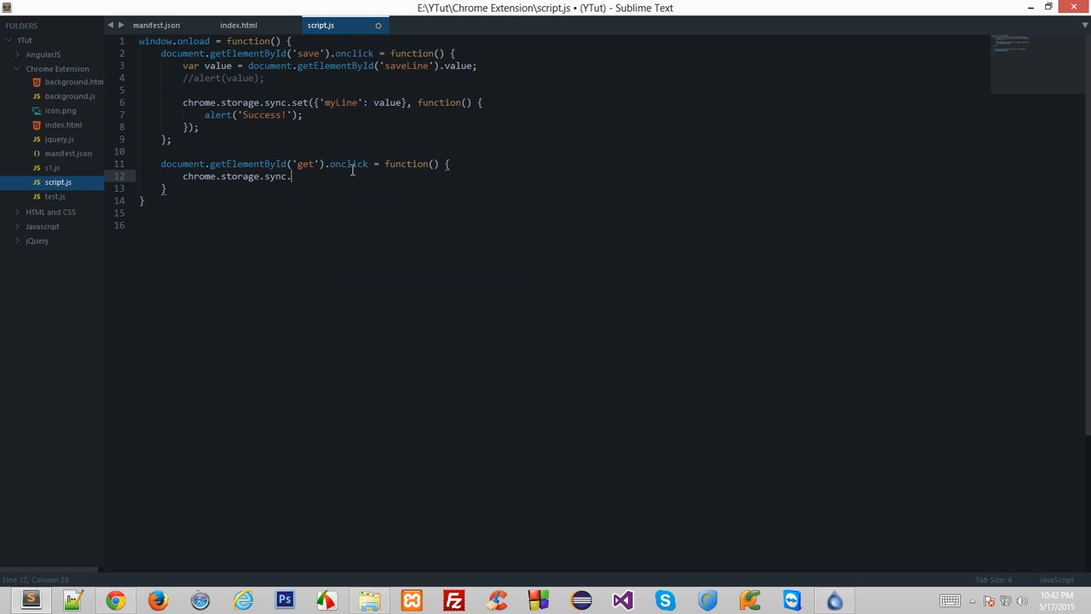
text(get())
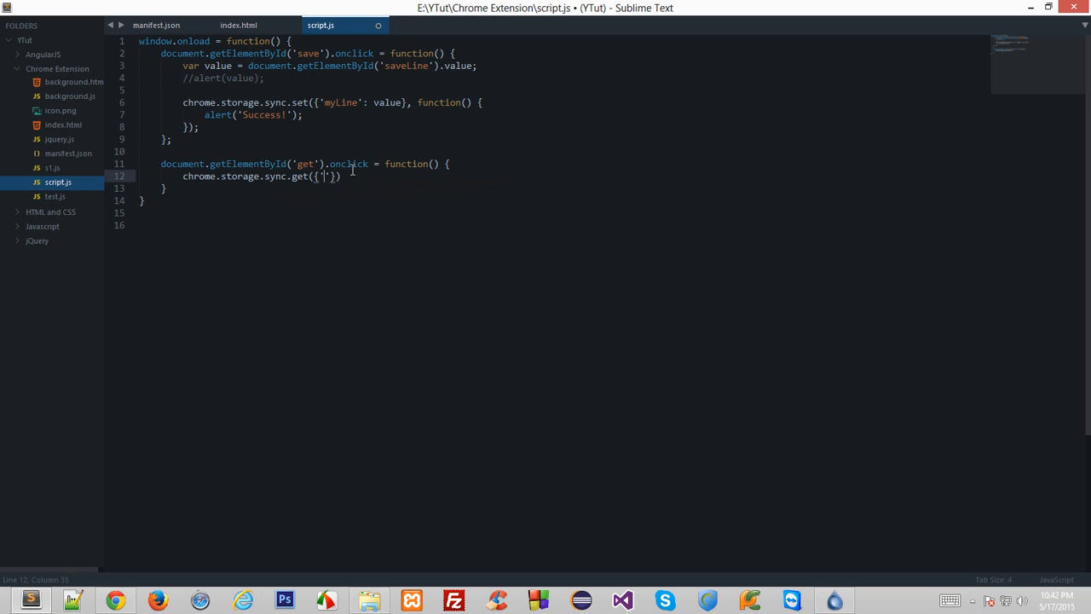
text(value)
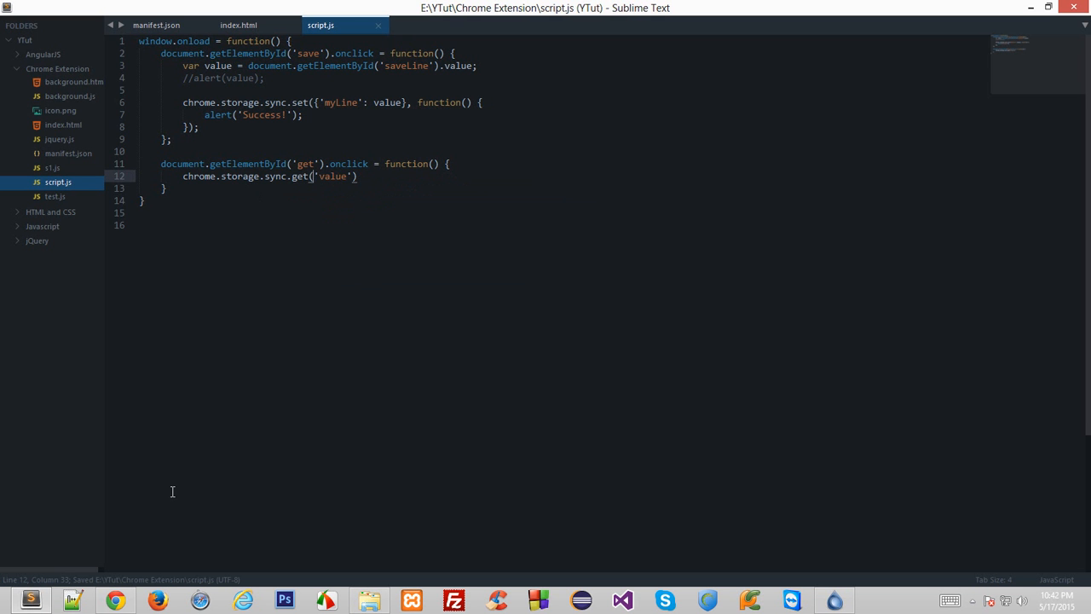
text(;)
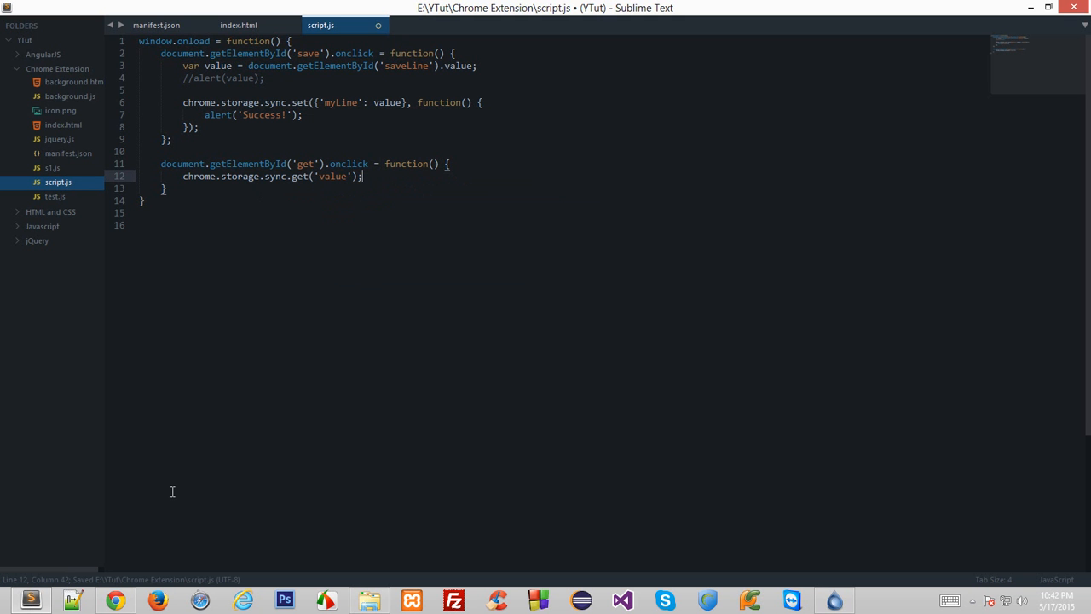
double_click(332, 177)
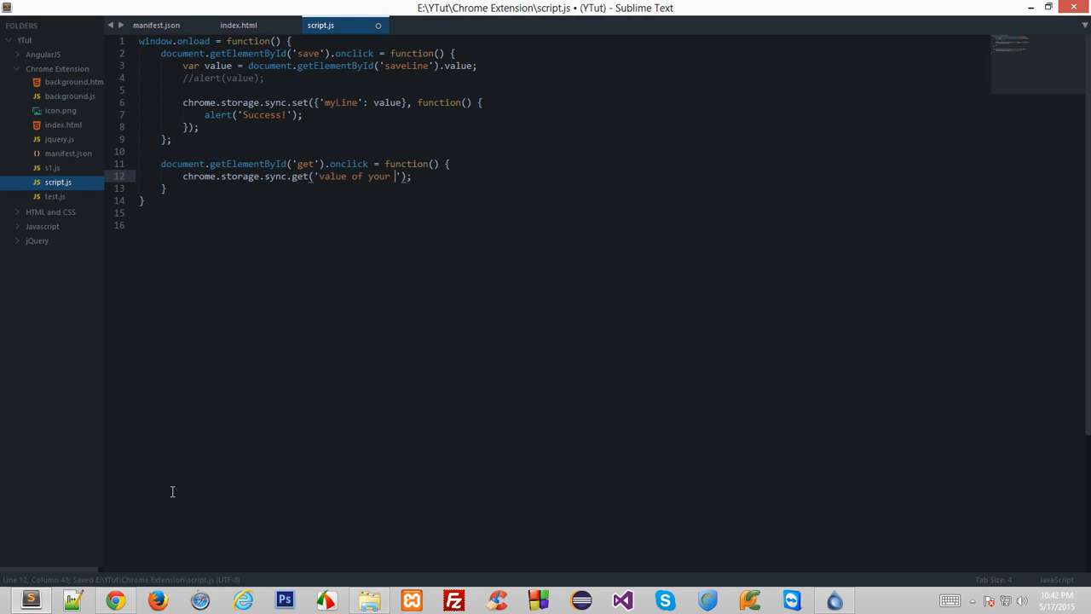
text(key',)
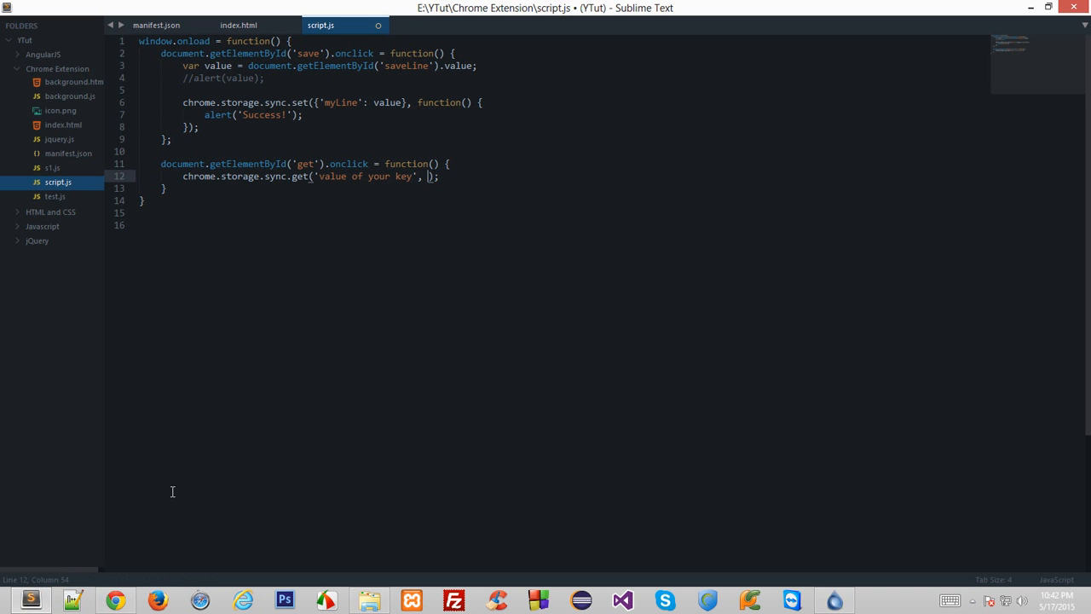
text(call)
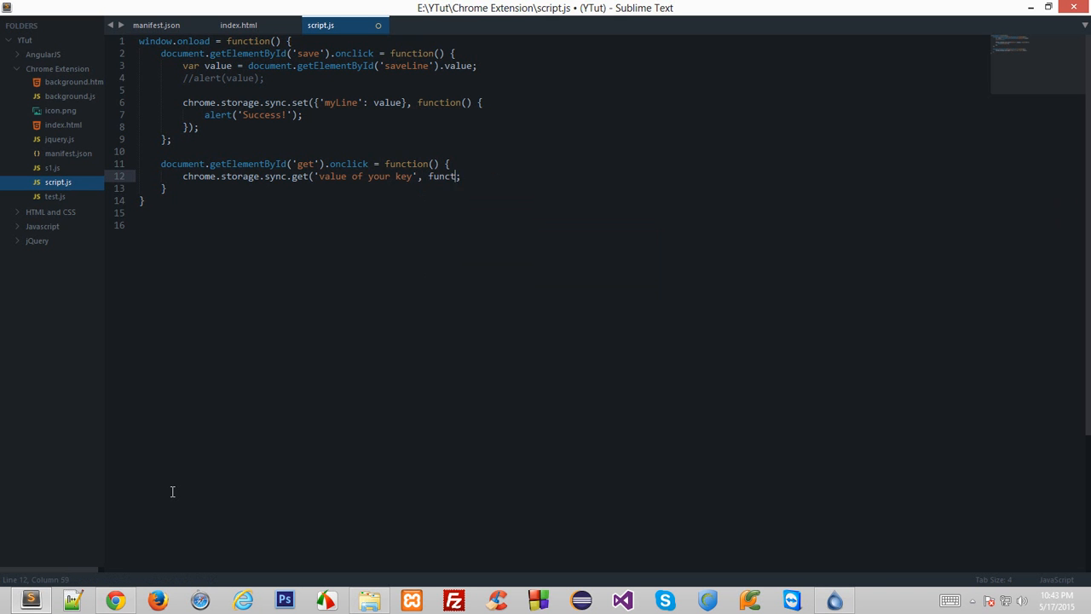
key(ctrl+s)
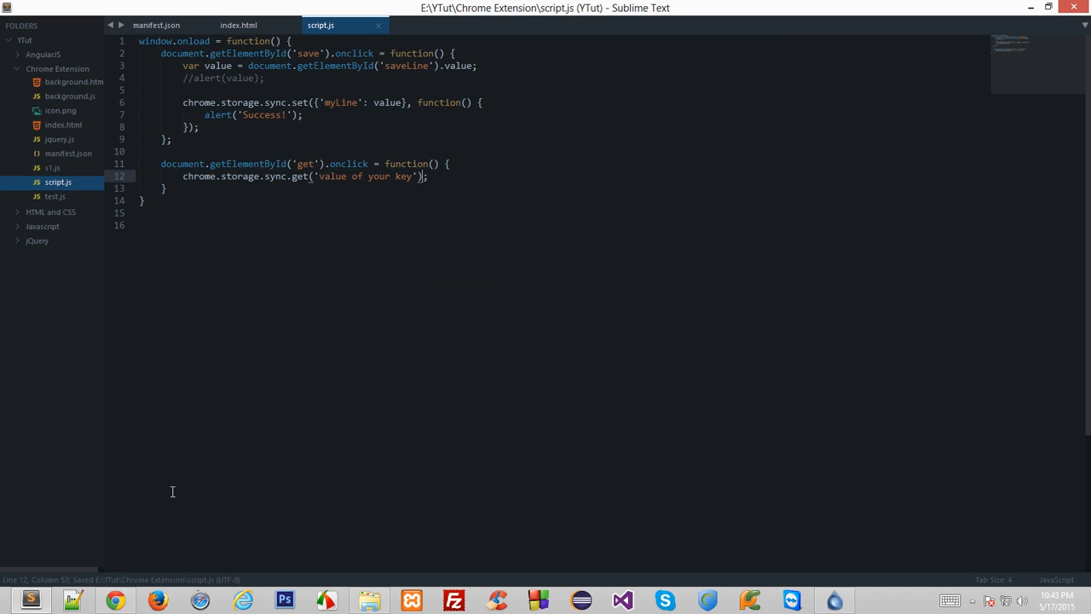
drag(348, 176, 418, 177)
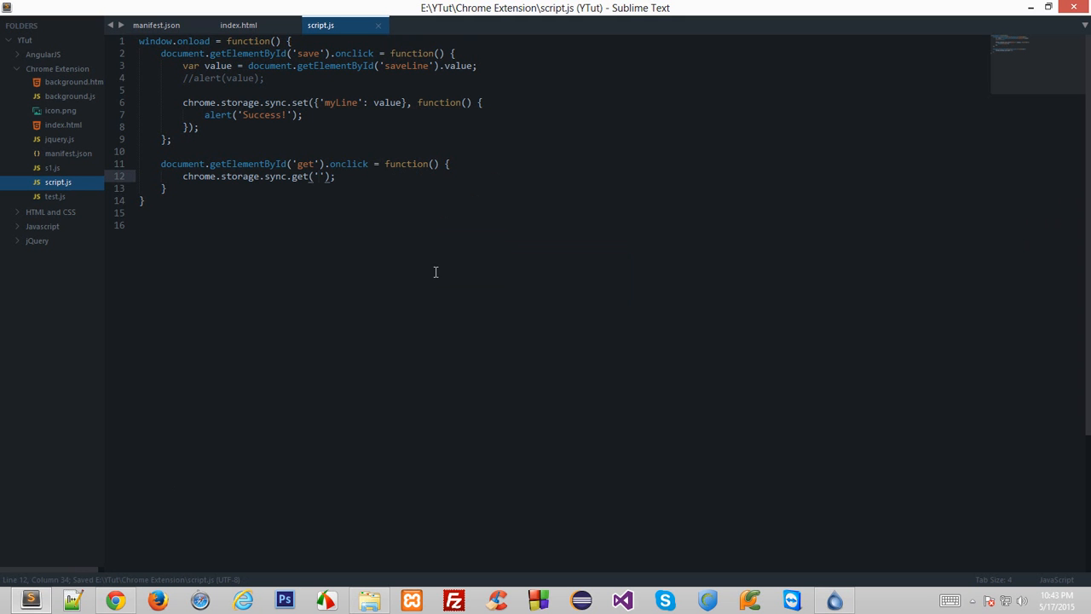
double_click(340, 102)
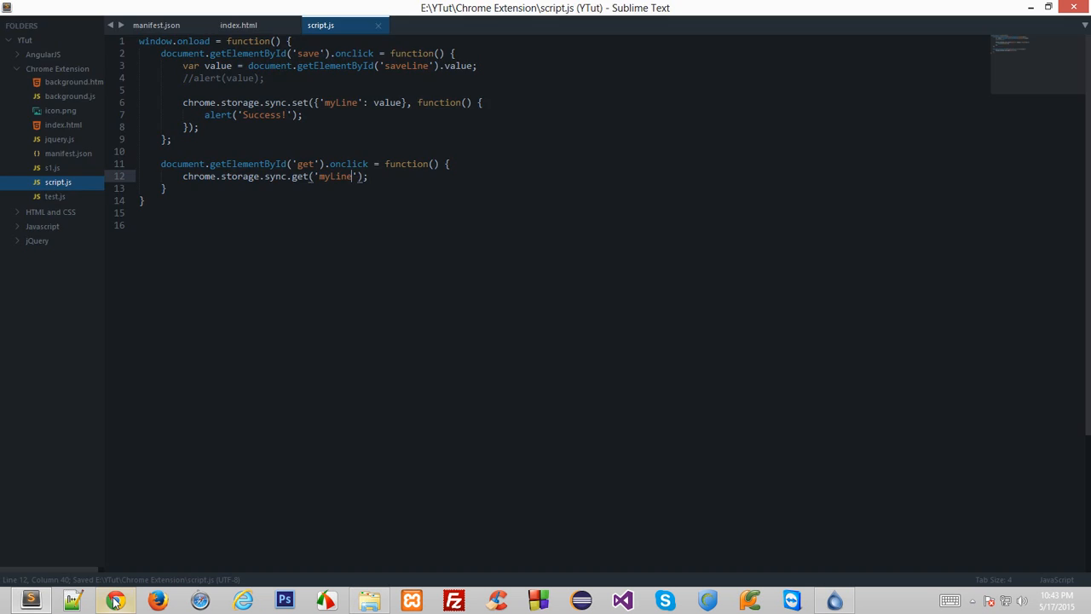
Save test line 'fdsgdfgfdg' through the extension popup, then save the alert-wrapped get call.
click(116, 601)
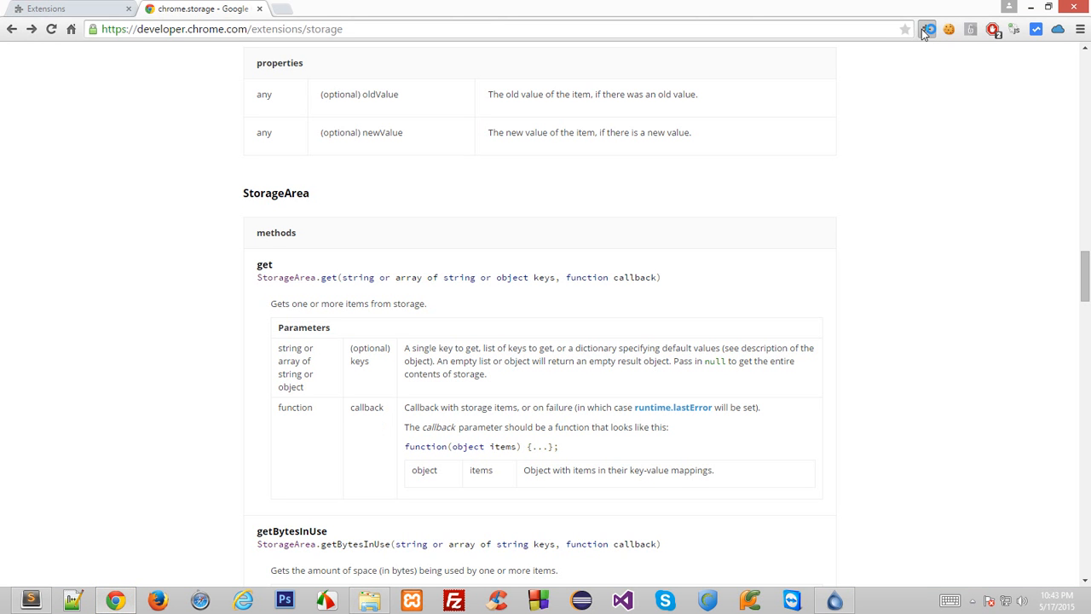
click(925, 29)
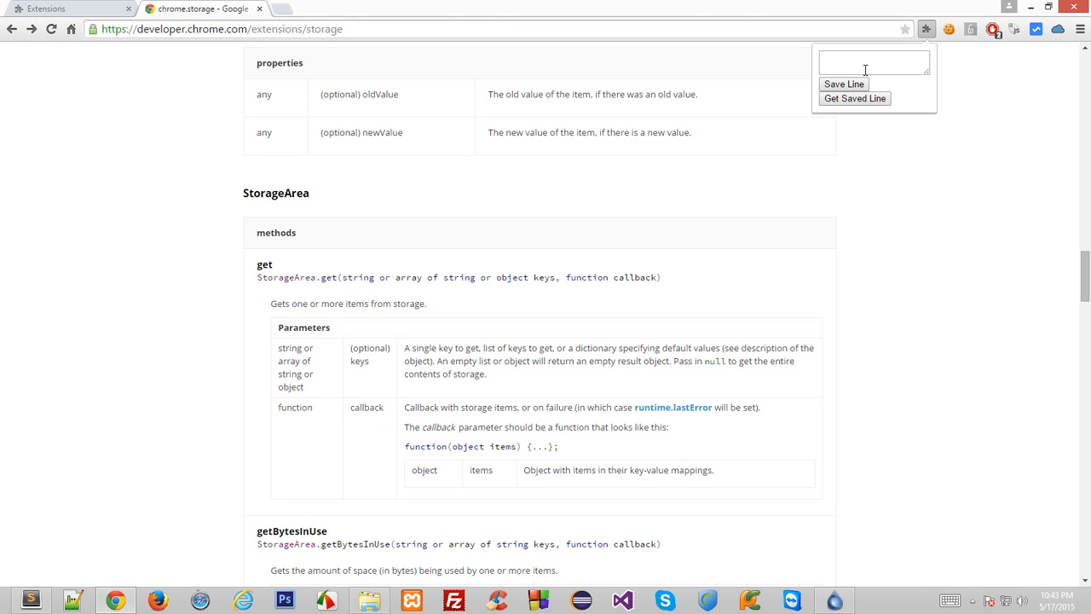
text(fdsgdfgfdg)
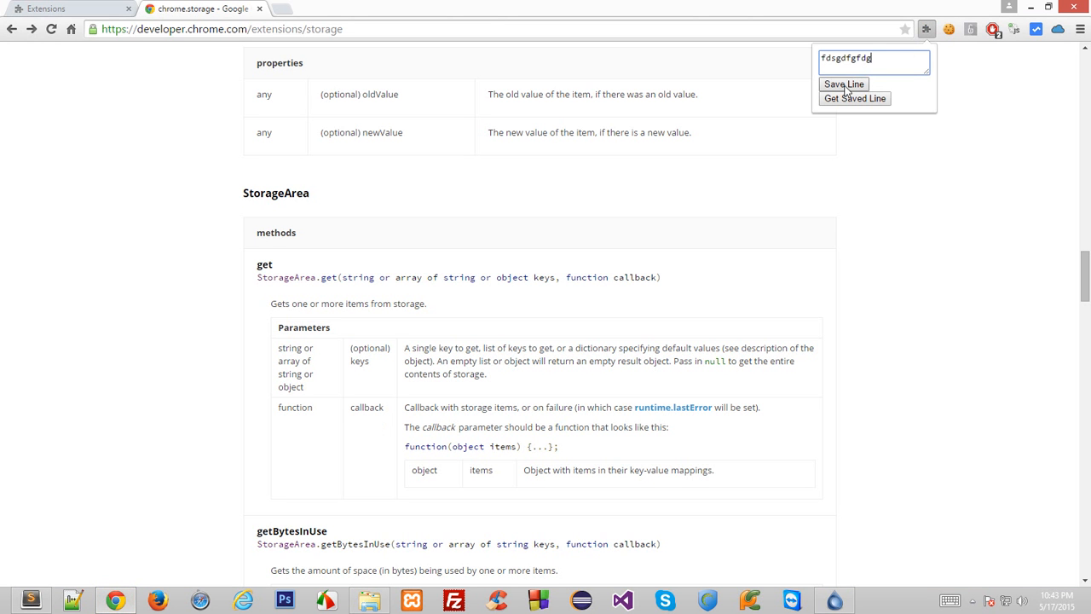
click(843, 84)
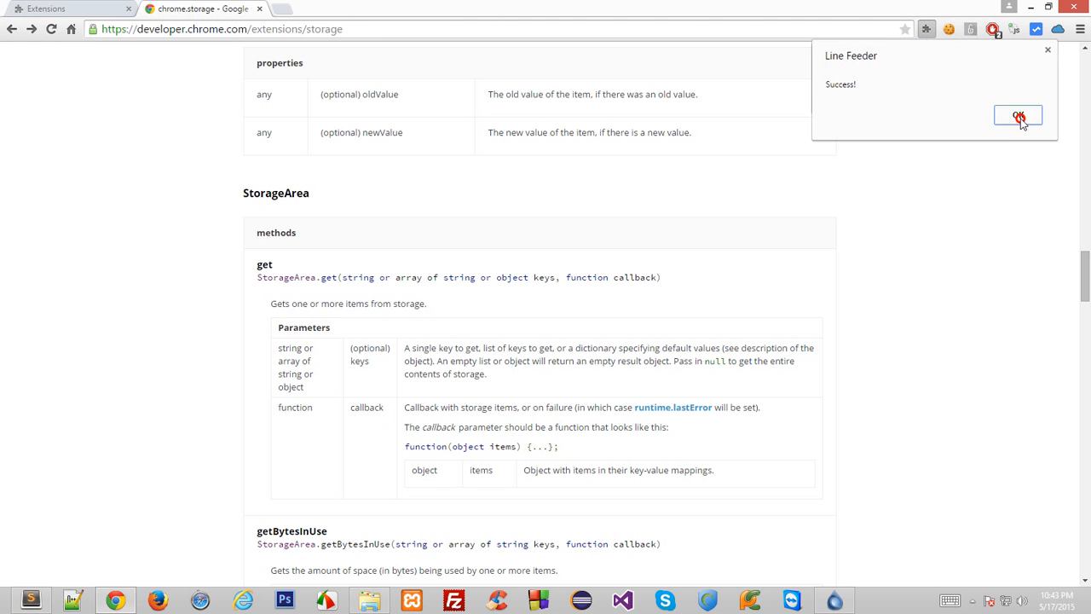
click(1018, 116)
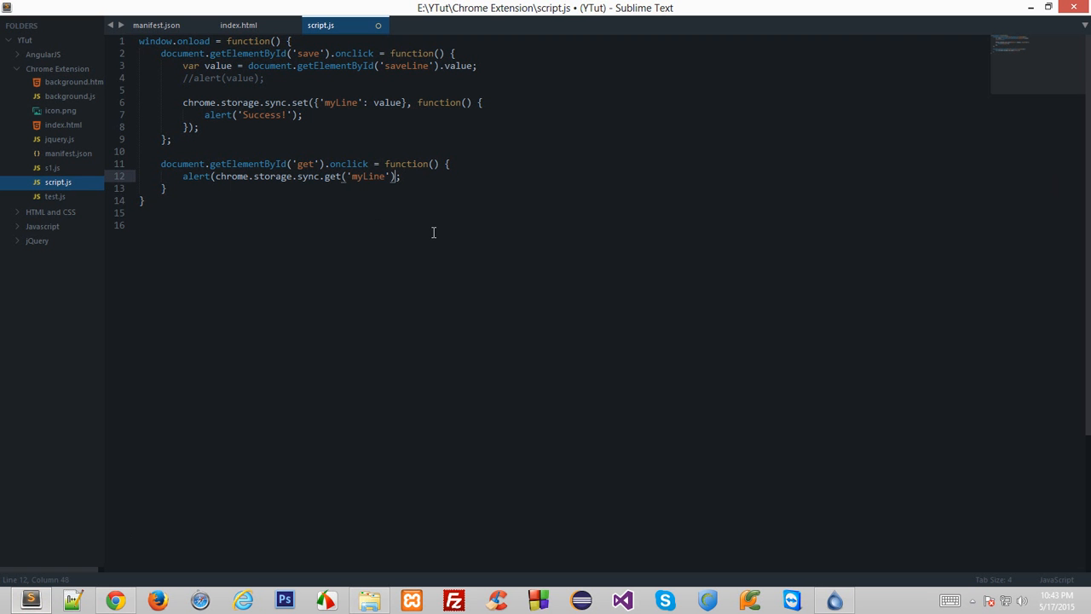
key(ctrl+s)
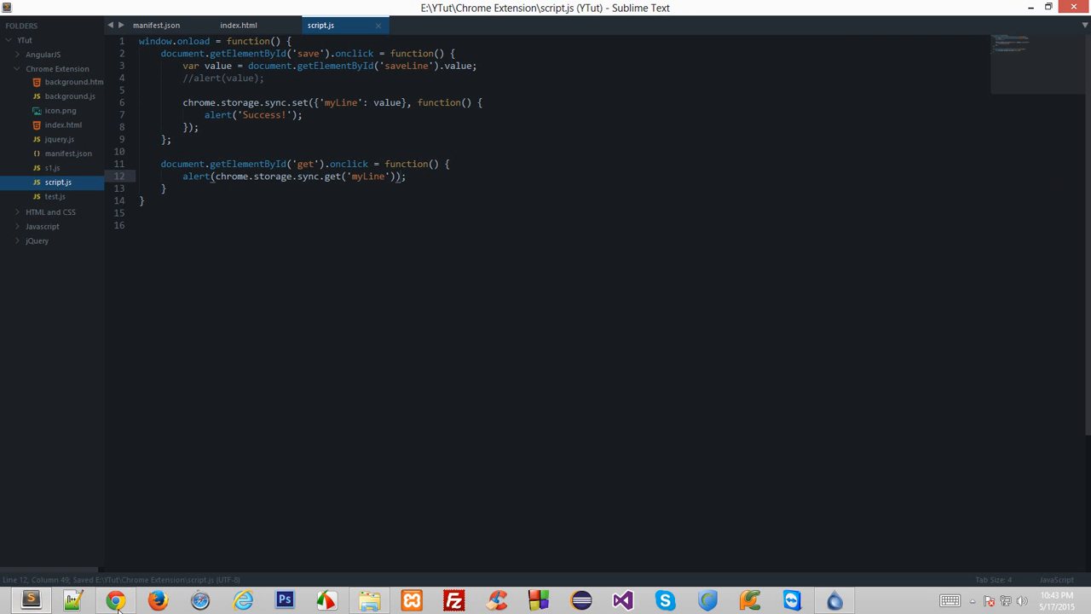
click(115, 600)
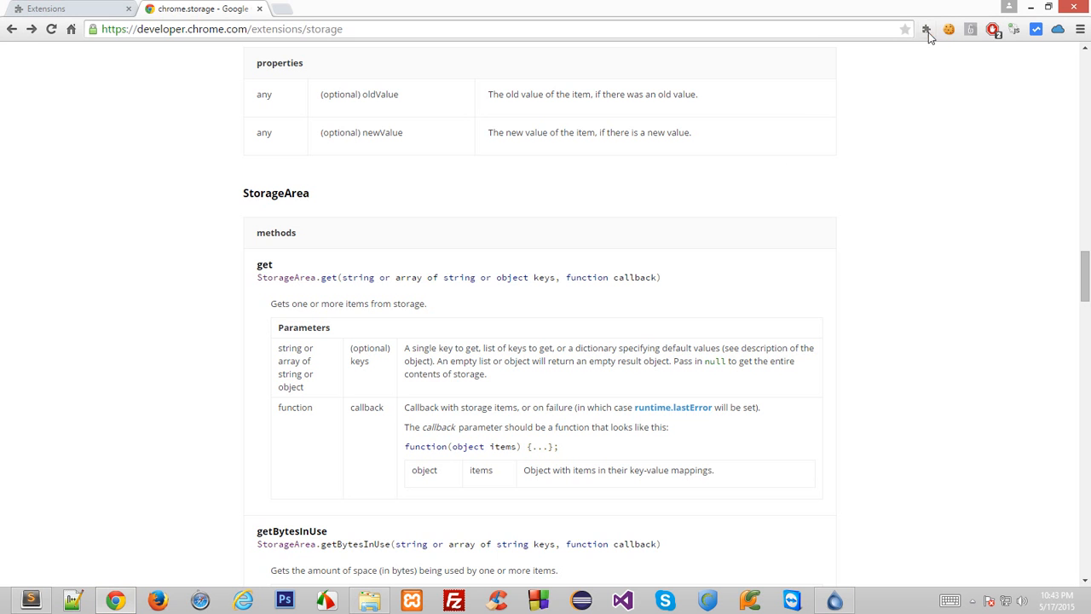
Inspect the popup to read the get() missing-callback error, then return to Sublime Text.
click(926, 29)
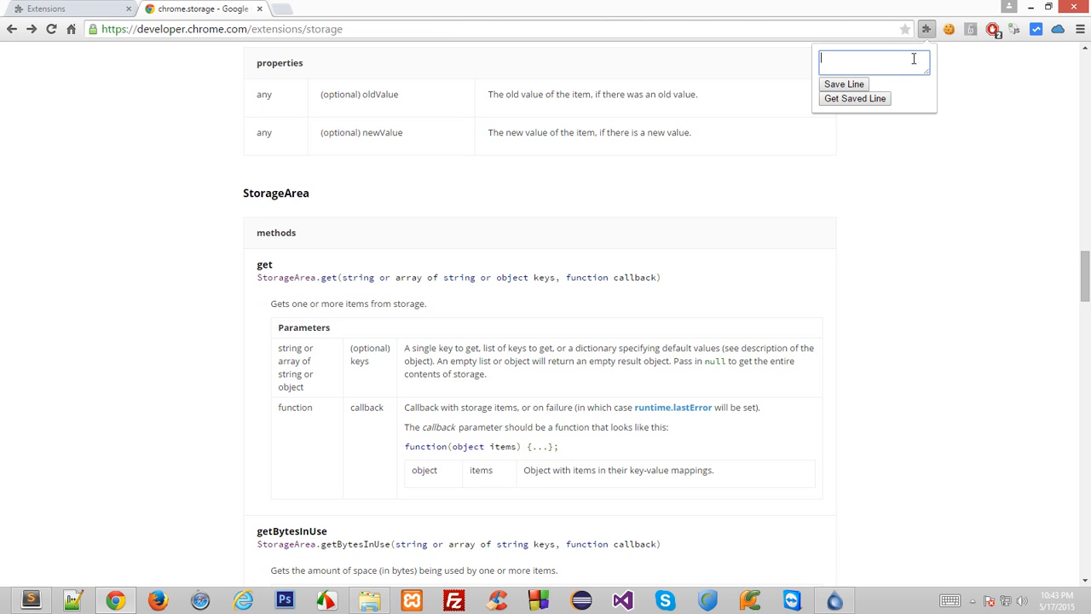
text(asdasd)
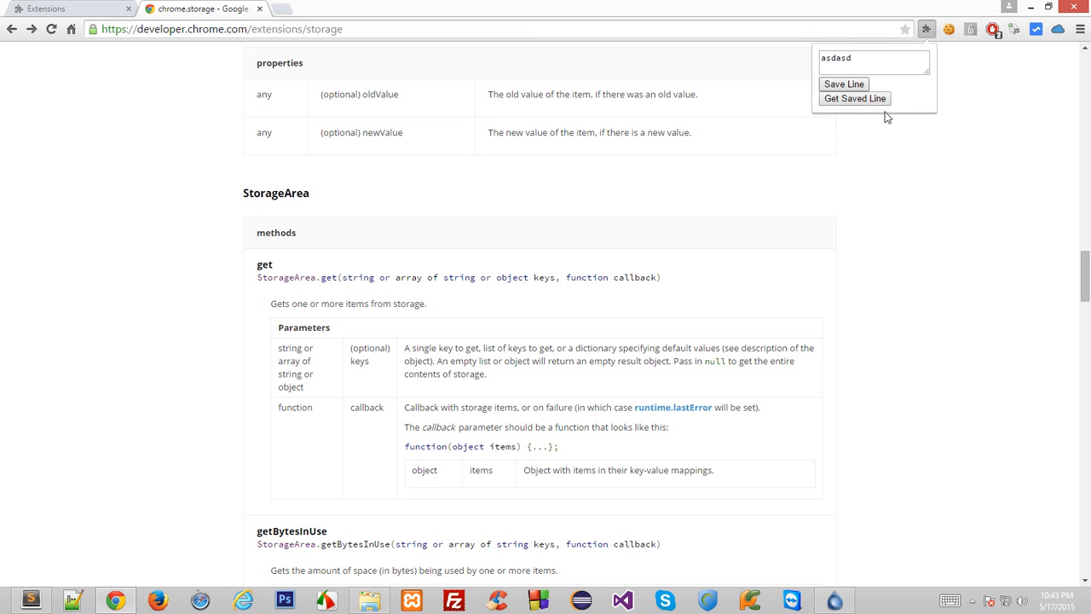
right_click(887, 115)
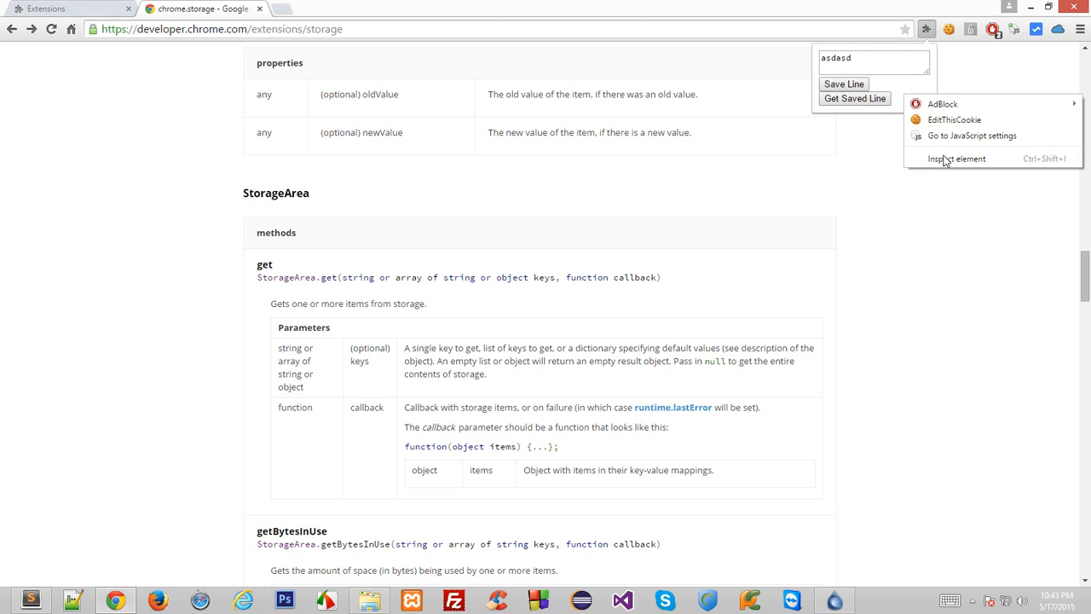
click(957, 159)
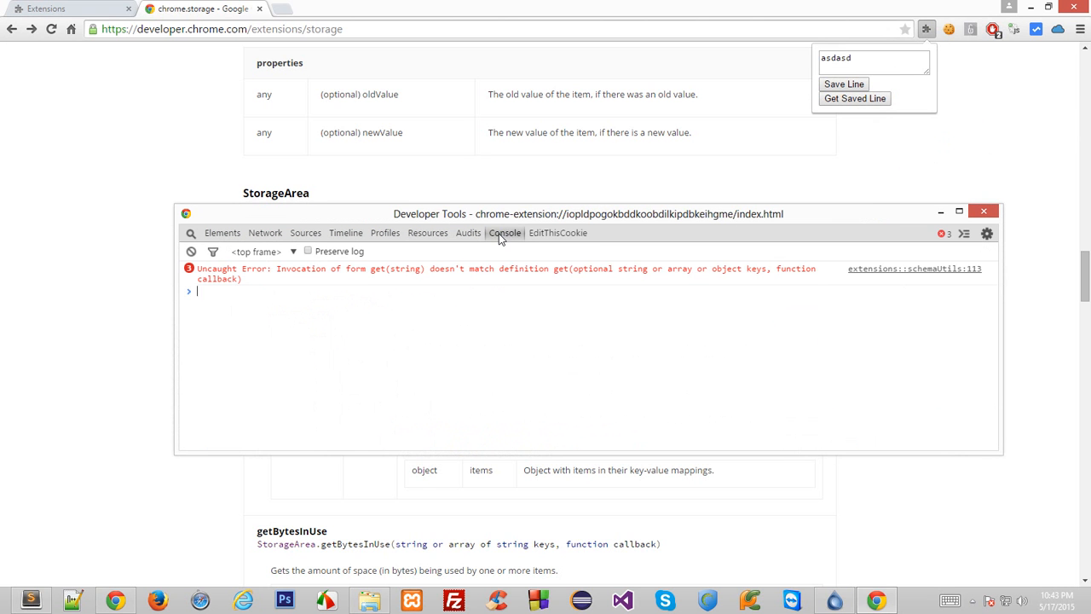
mouse_move(405, 316)
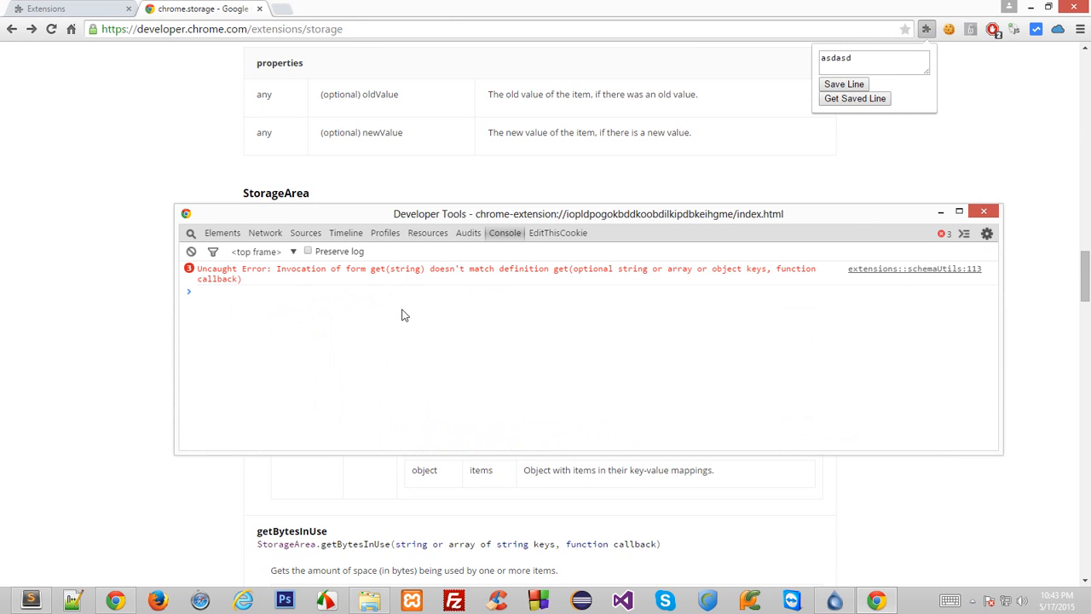
mouse_move(96, 567)
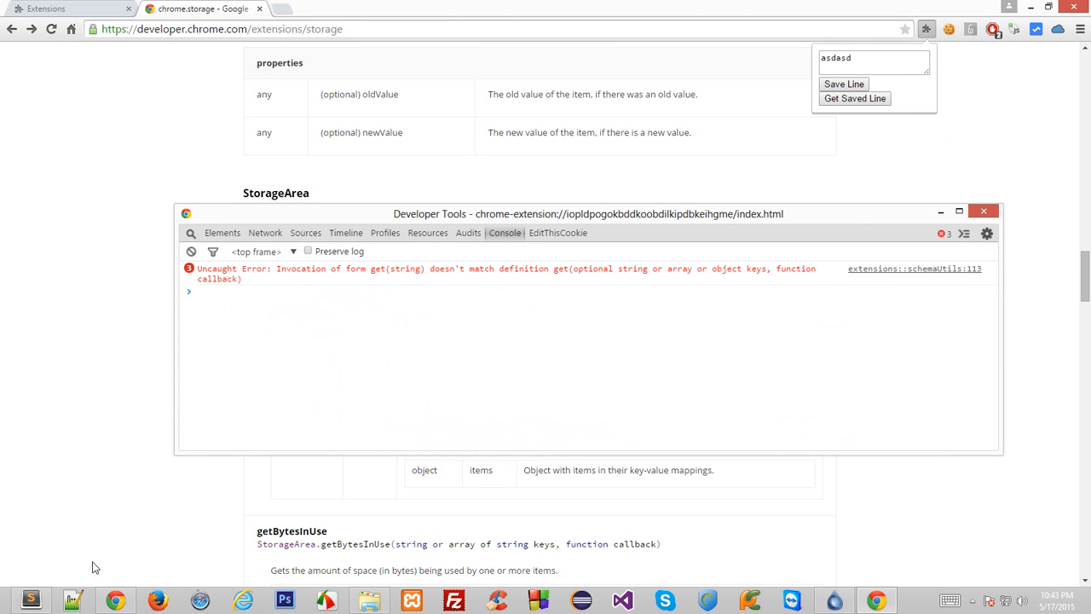
click(30, 600)
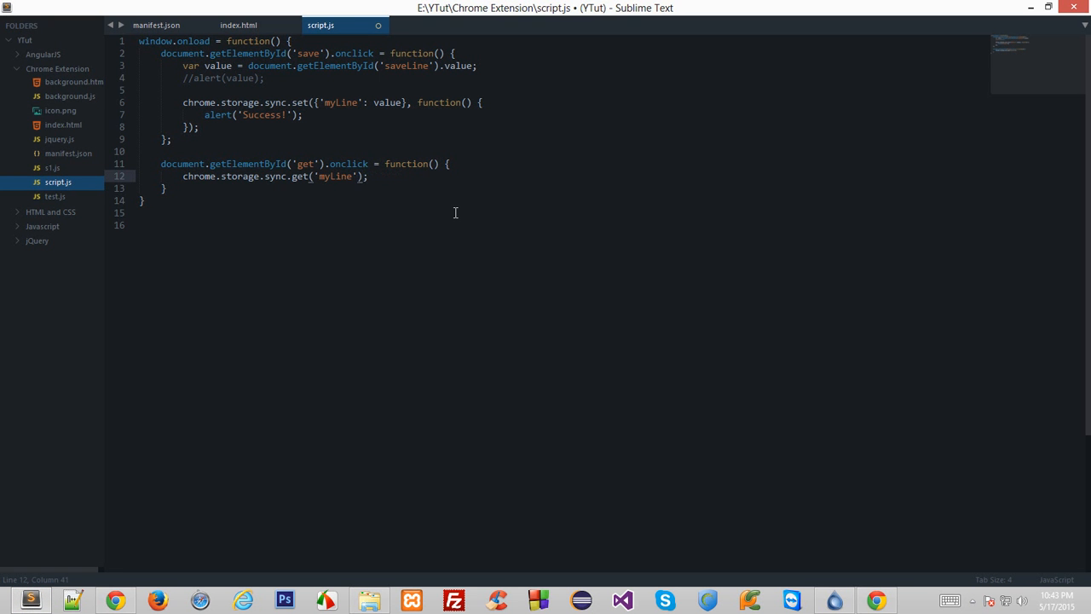
Pass function(data) { alert(data); } as the sync.get callback, then switch to Chrome.
text(, function(data))
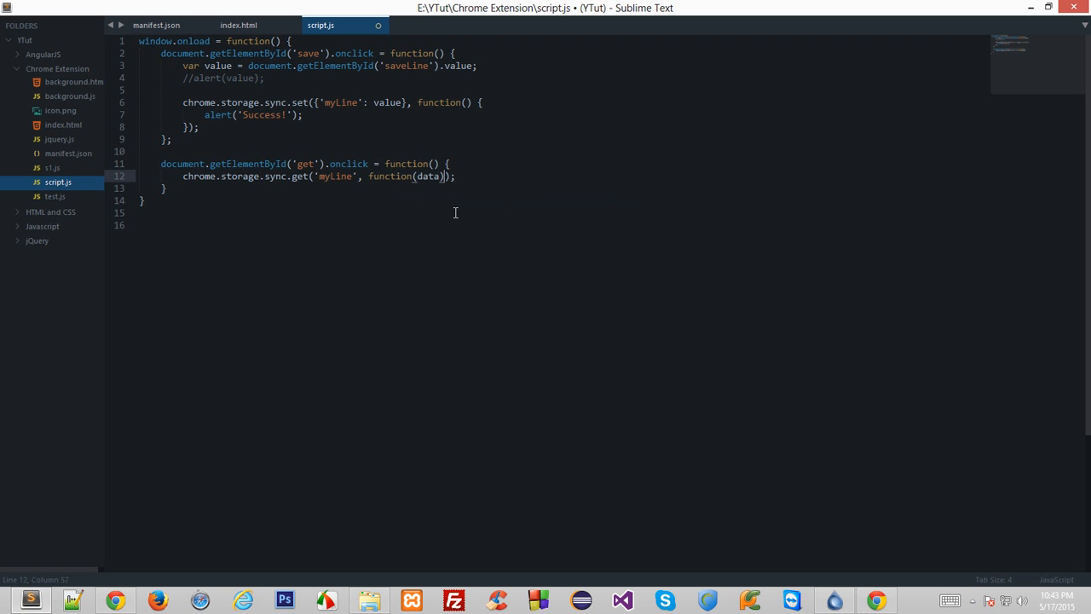
text(alert(data);)
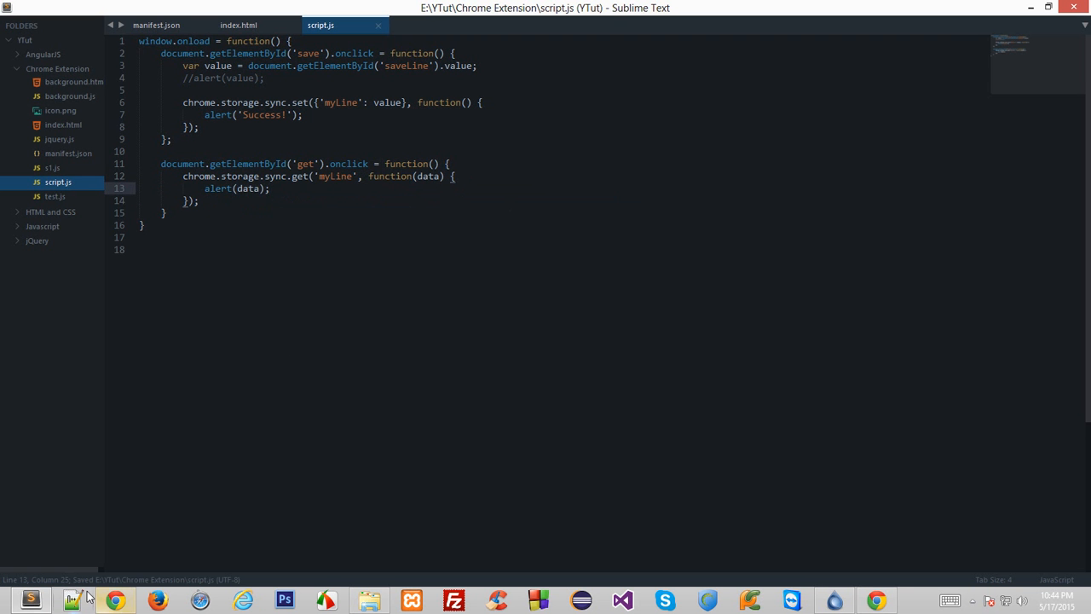
click(115, 601)
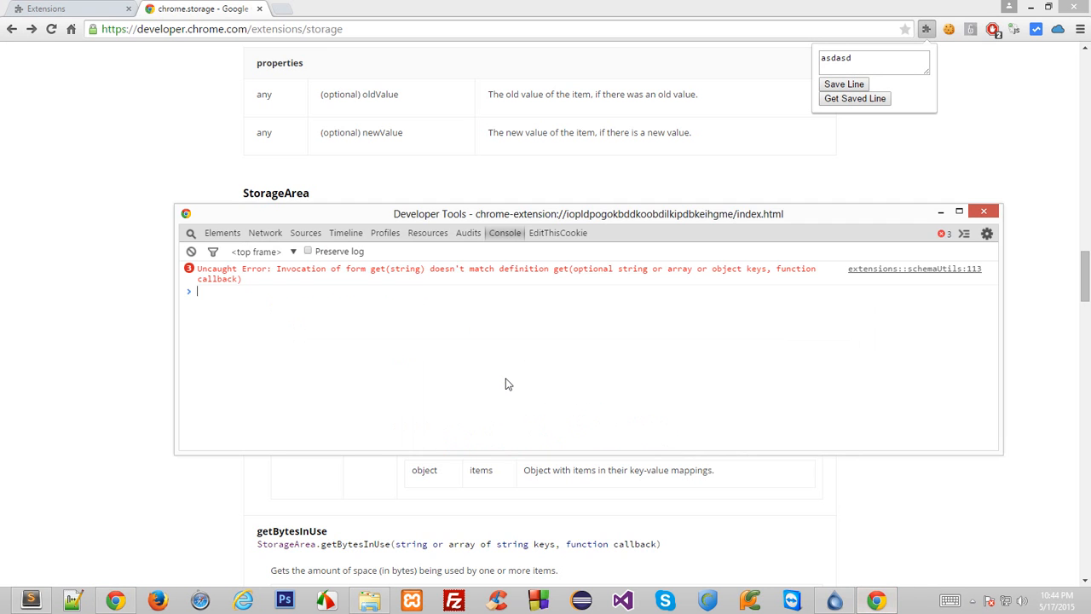
Reload the popup, get the saved line ([object Object] alert), and change alert to console.log.
click(191, 251)
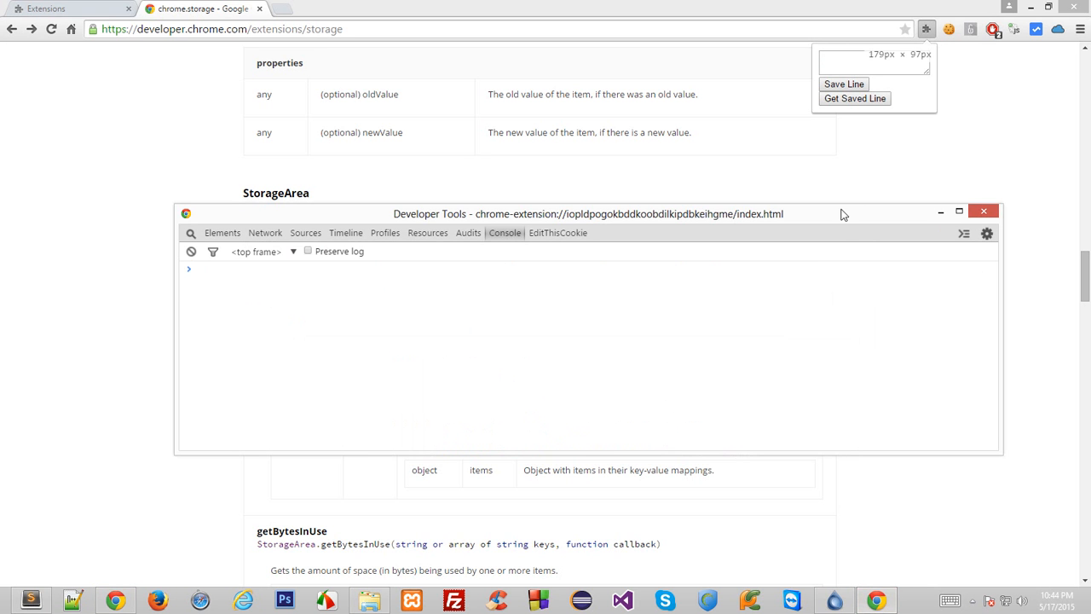
click(854, 98)
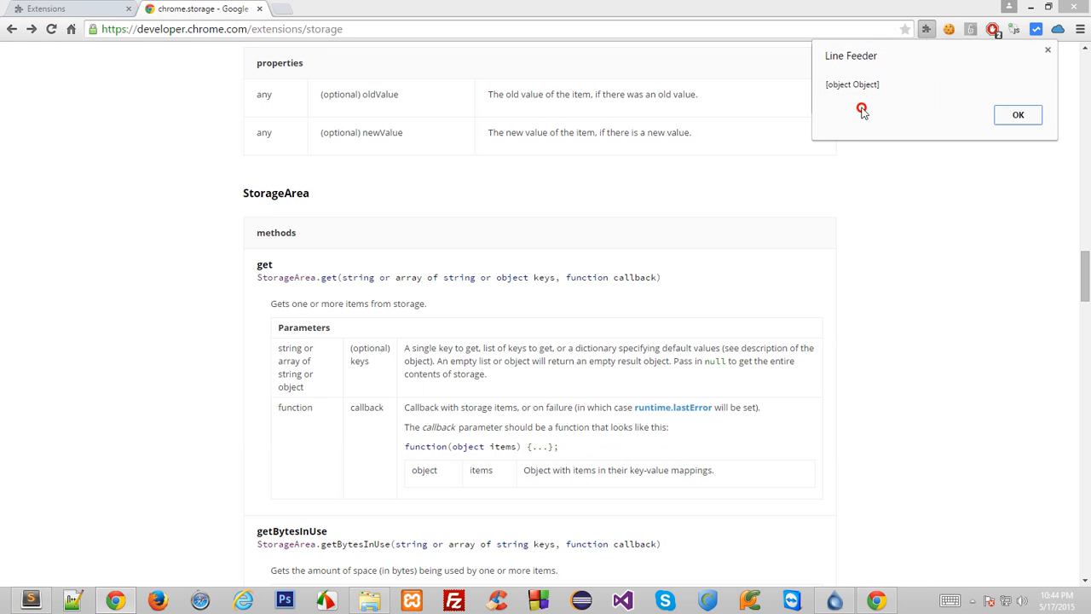
click(1017, 114)
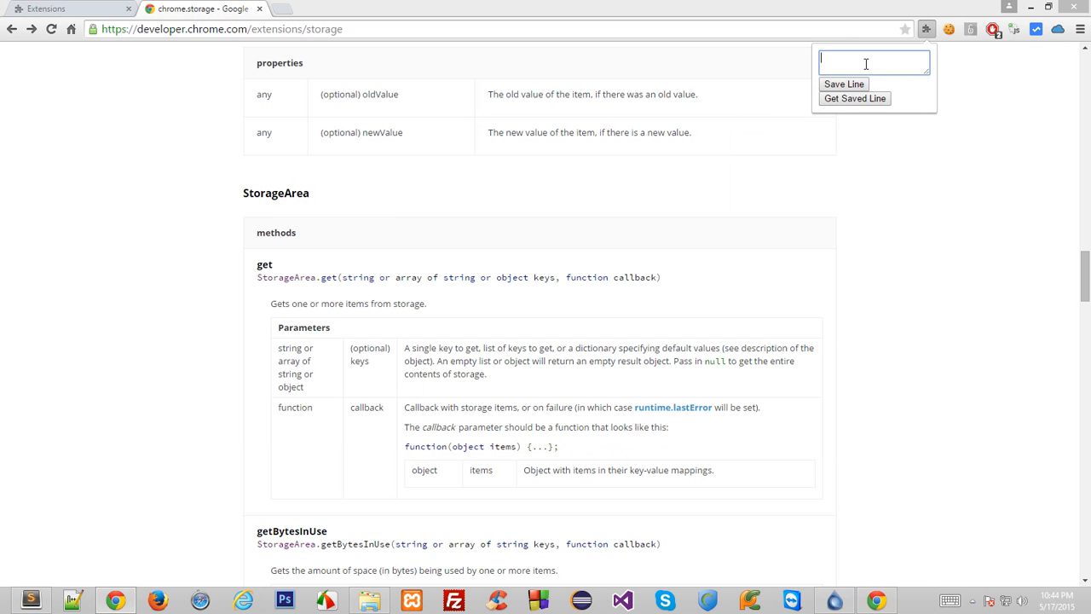
text(sdfsdf)
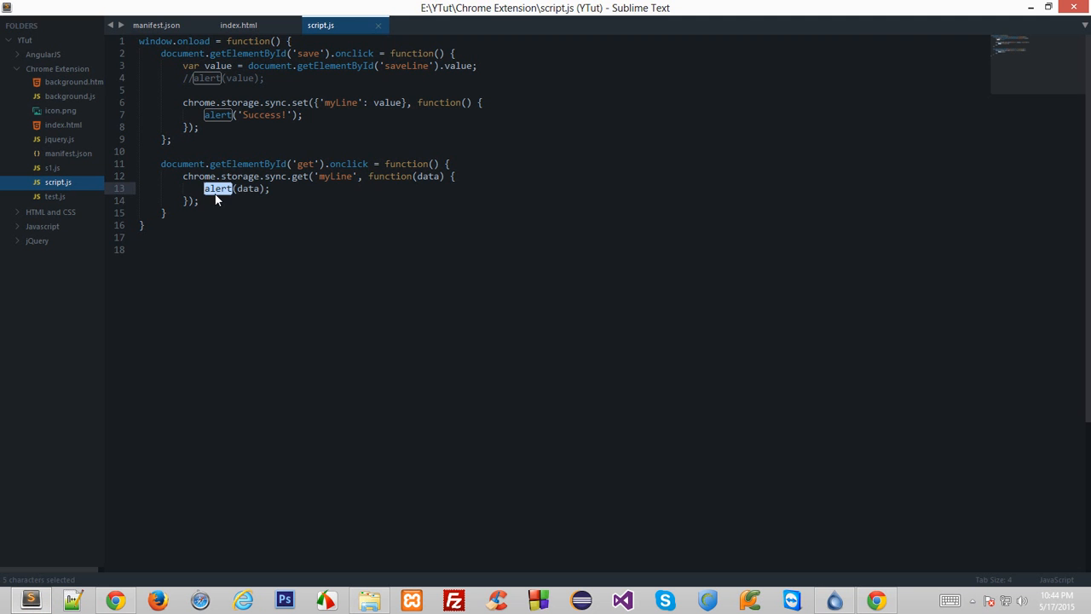
text(console.log)
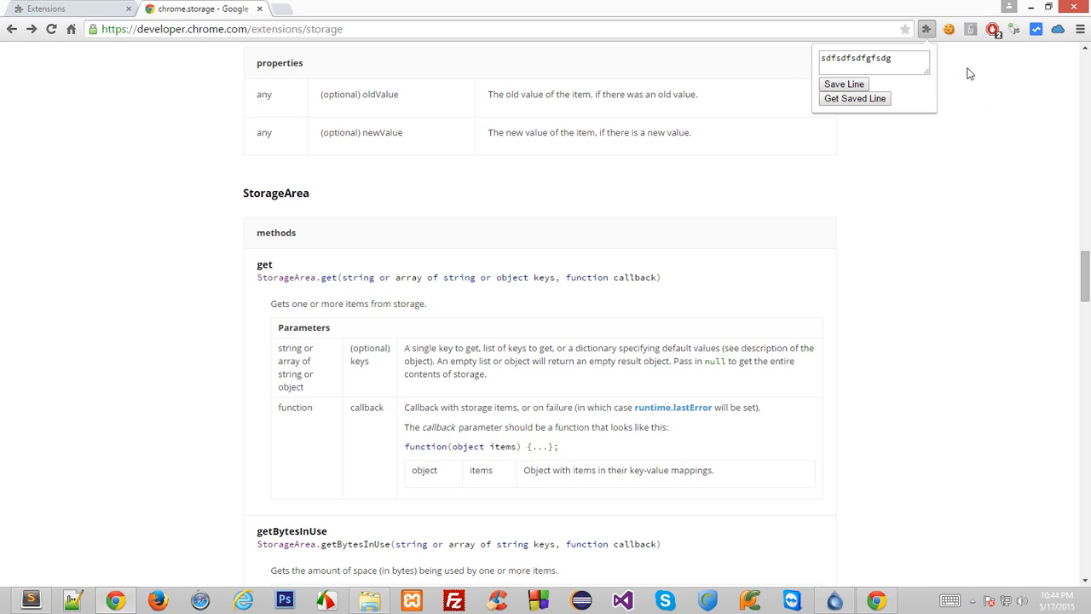
Type 'sdfsdf', get the saved line, and inspect the logged {myLine: 'sdfsdf'} object in the console.
click(844, 83)
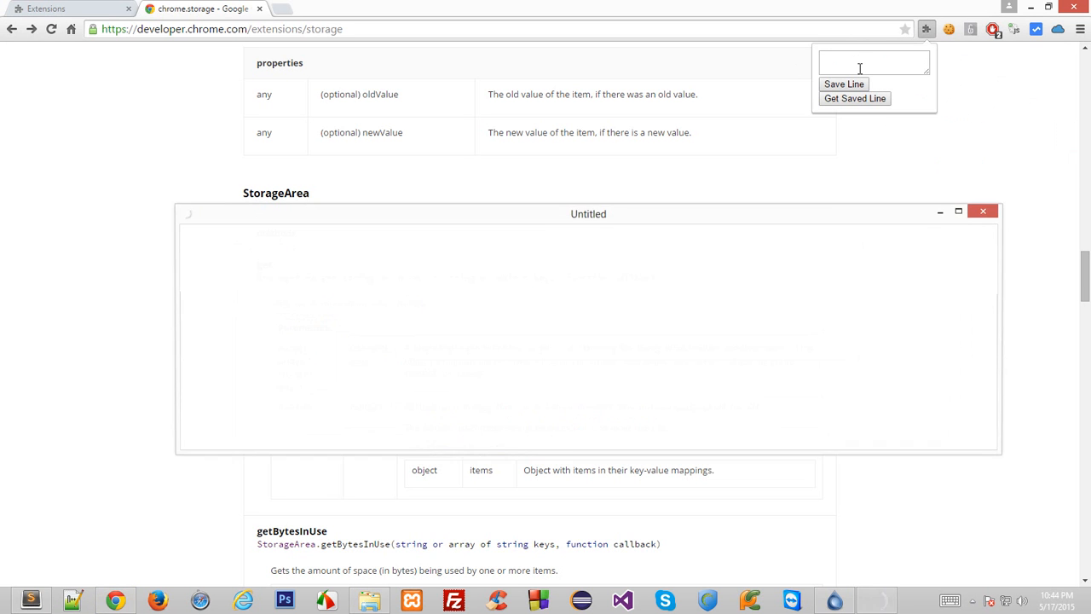
text(sdfsdf)
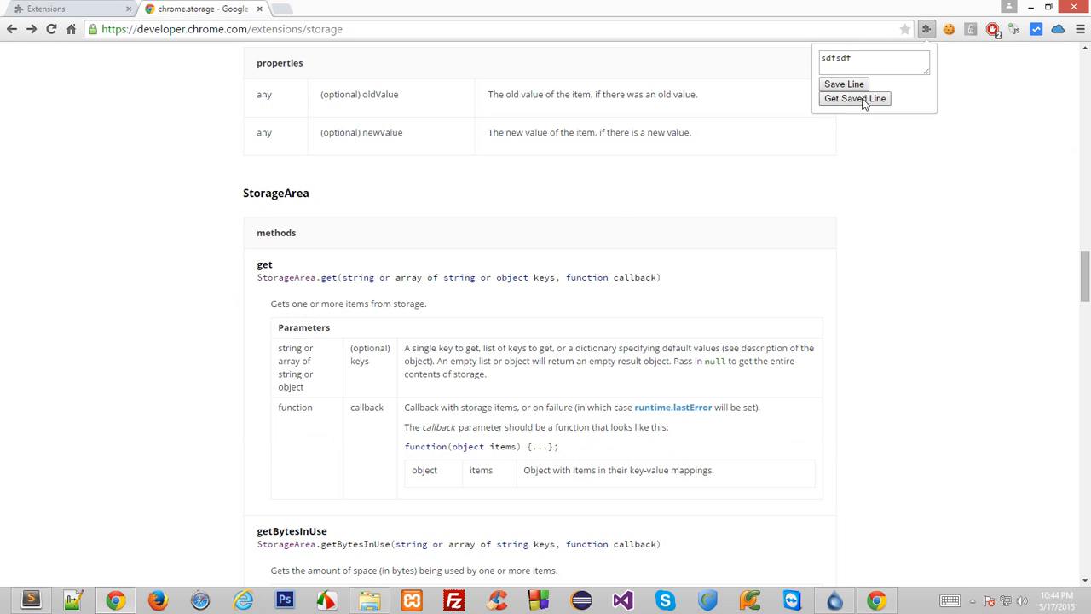
click(854, 98)
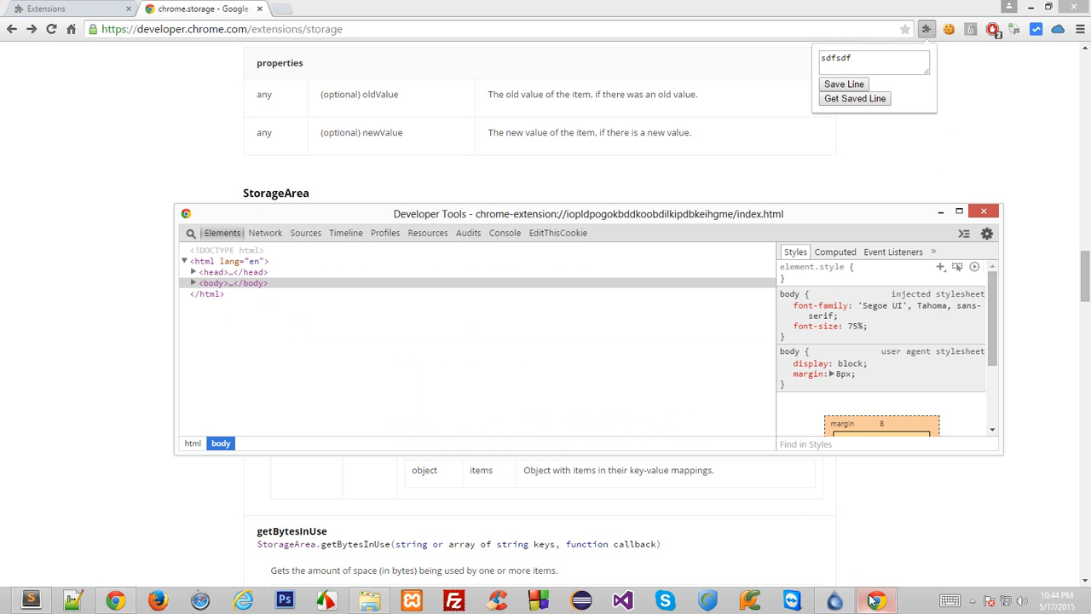
click(504, 233)
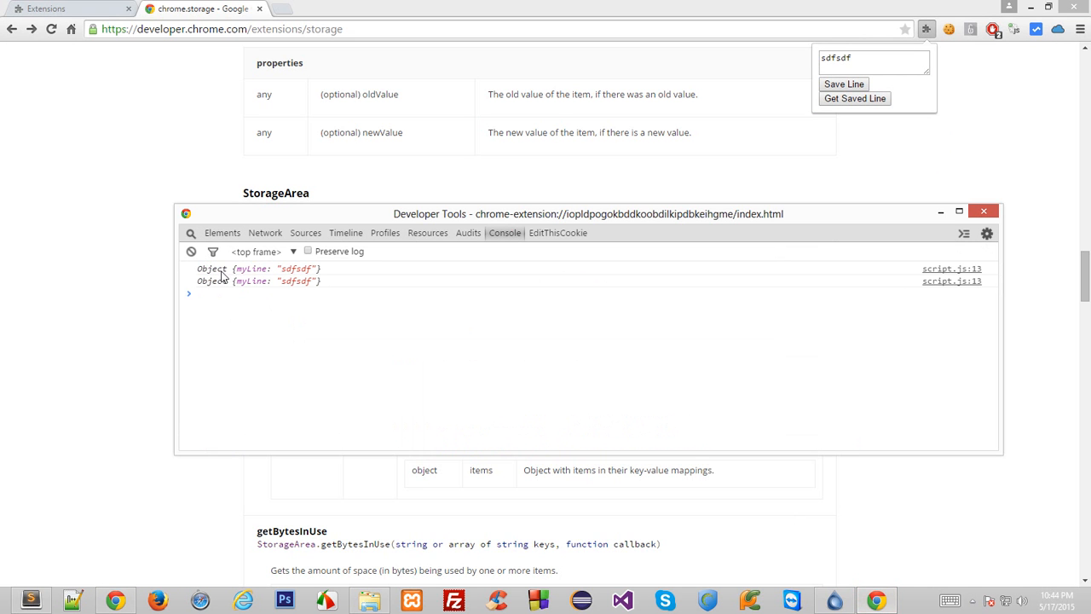
double_click(253, 268)
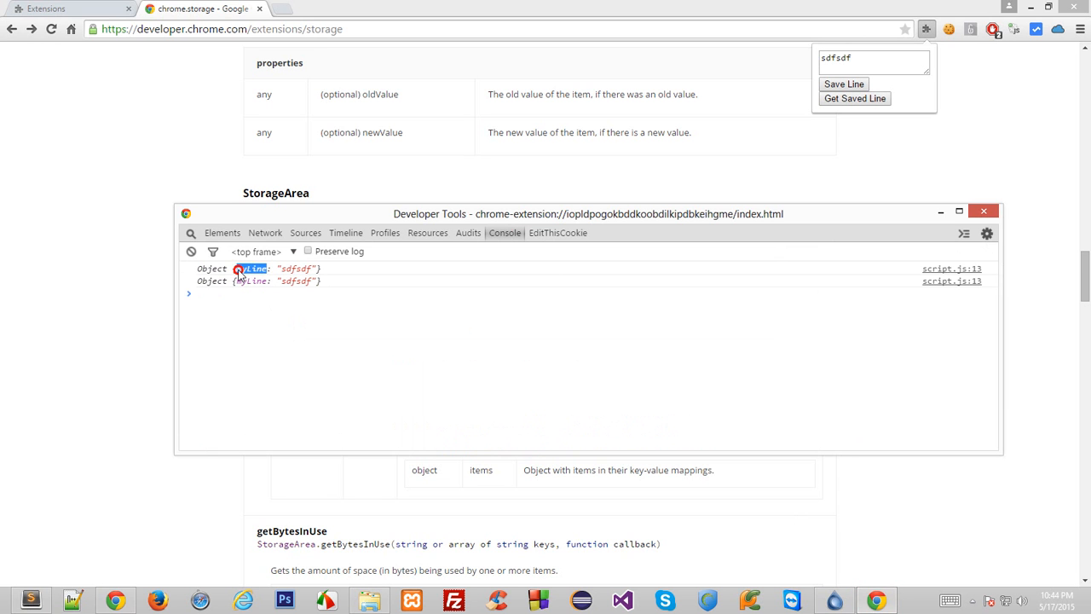
click(205, 384)
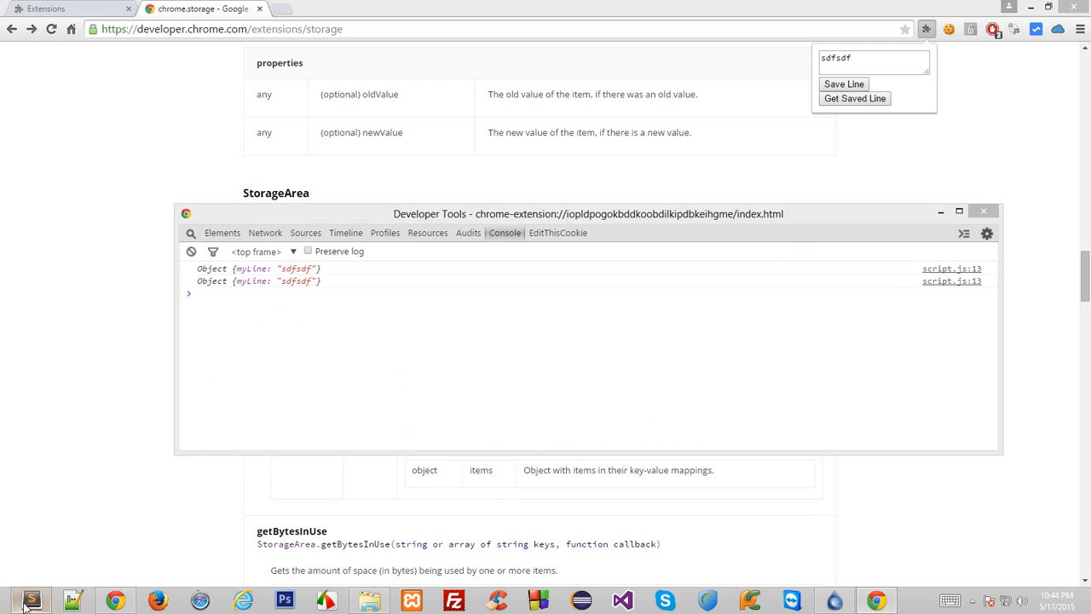
Replace console.log(data.myLine) with alert(data.myLine) in script.js and save.
click(29, 599)
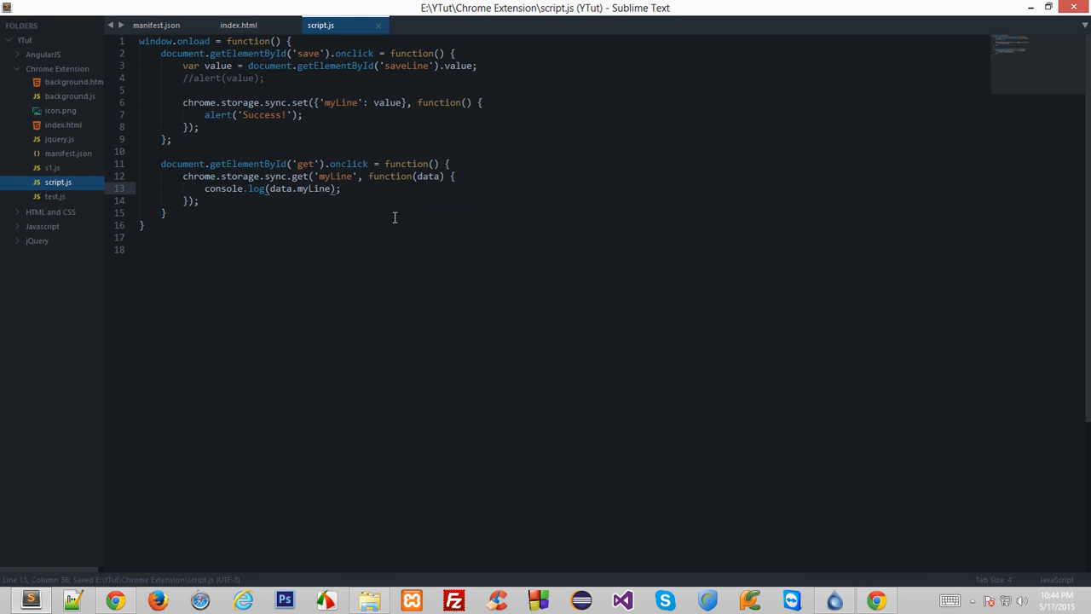
click(139, 249)
text(alert)
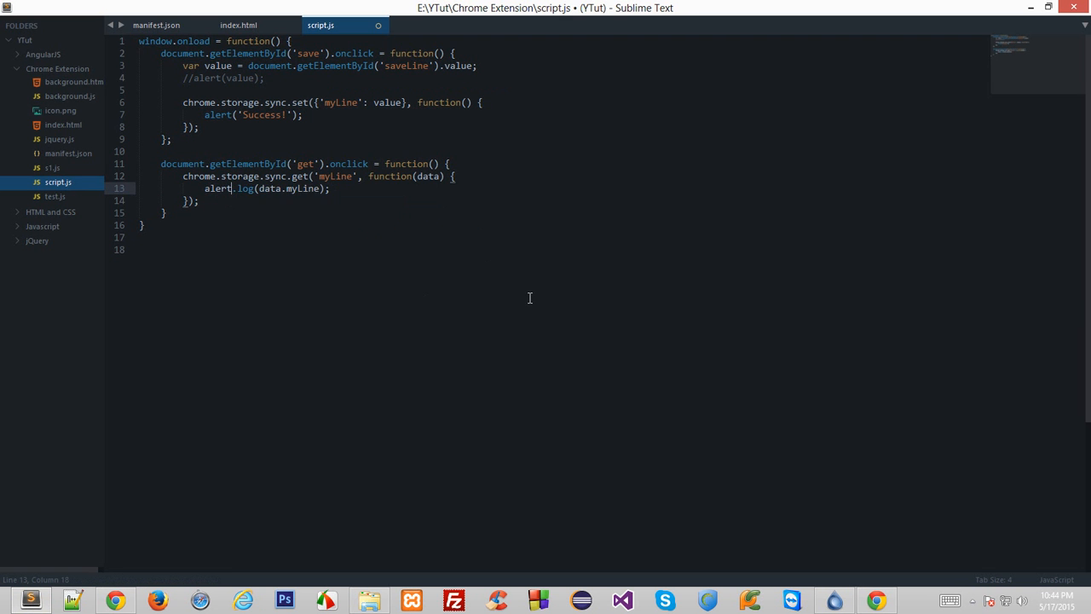
key(ctrl+s)
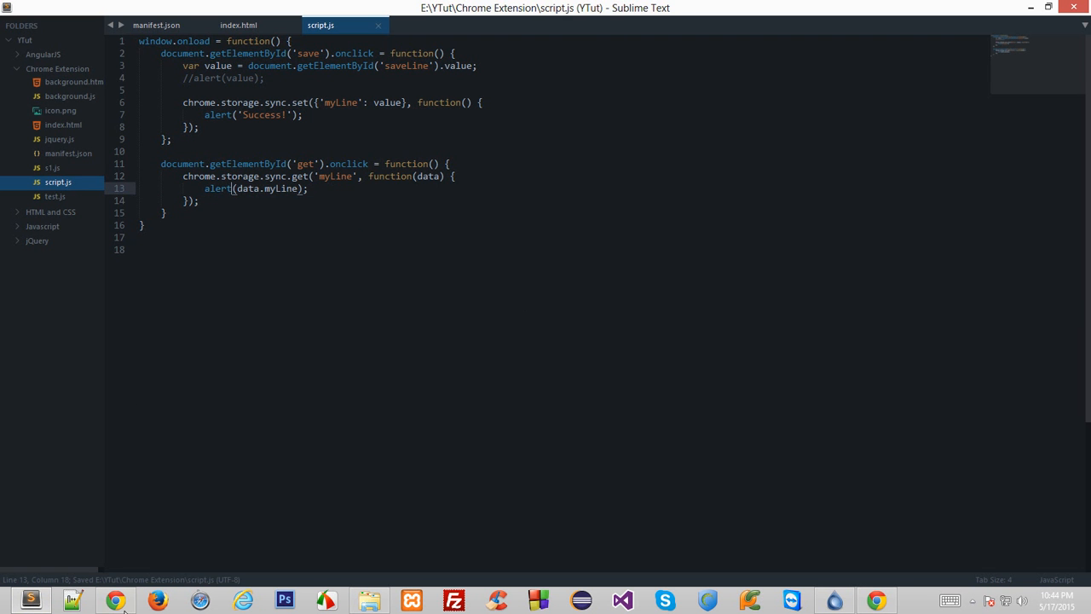
Reopen the Line Feeder popup and retrieve the currently saved line.
click(115, 601)
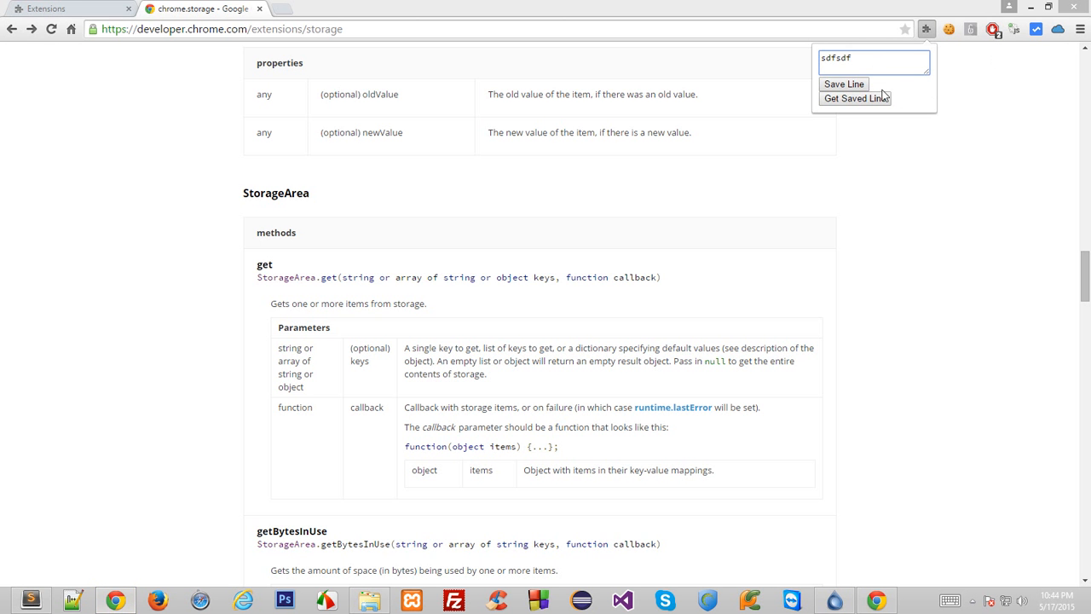
click(926, 28)
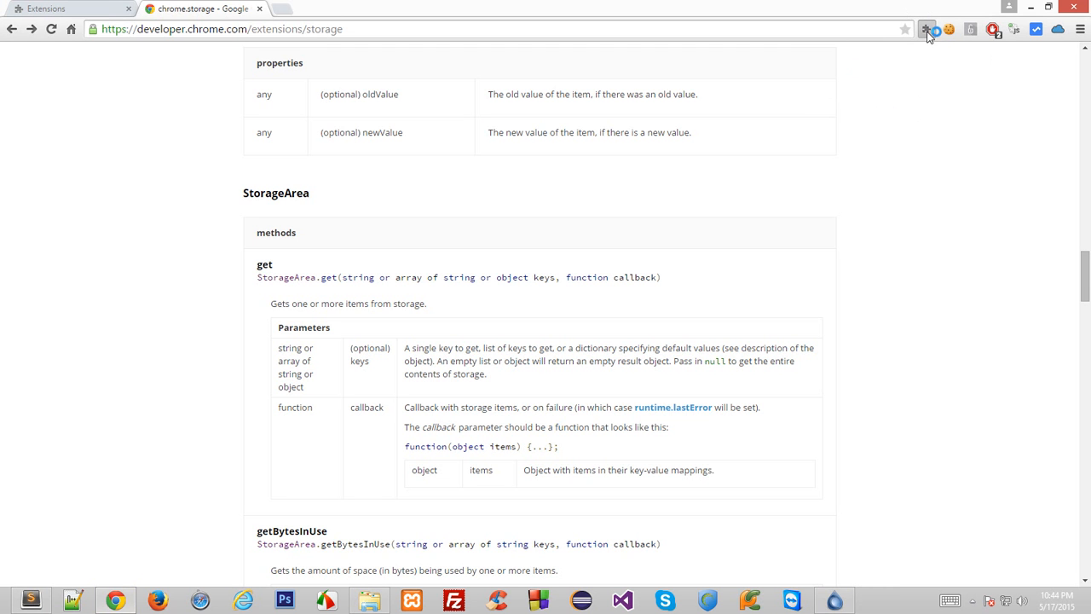
click(926, 28)
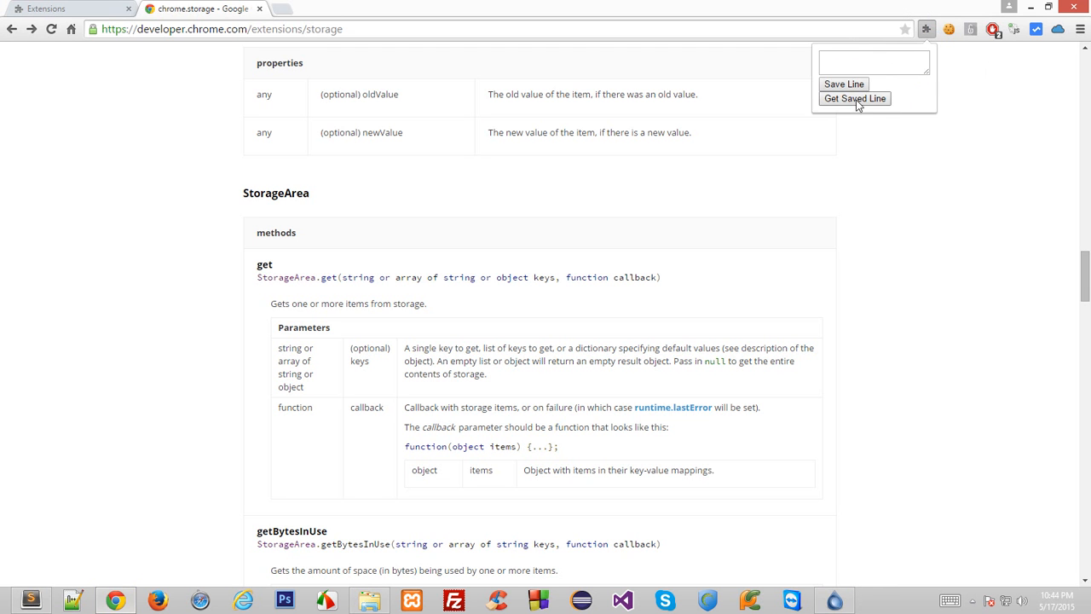
click(855, 98)
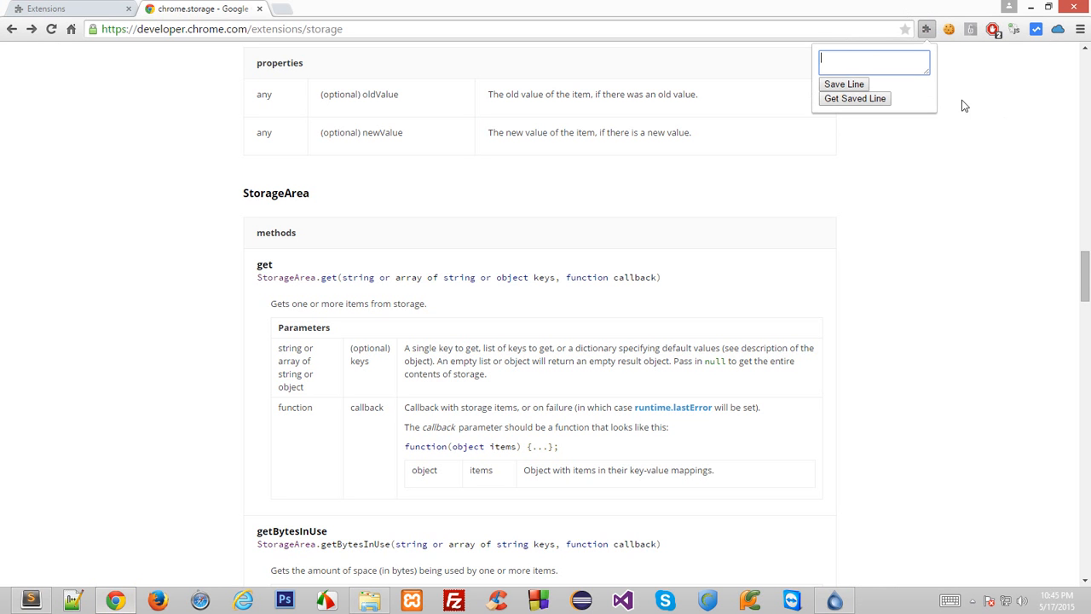
Save the line 'This is a cool video tutorial made by codedamn!' and dismiss Success.
text(T)
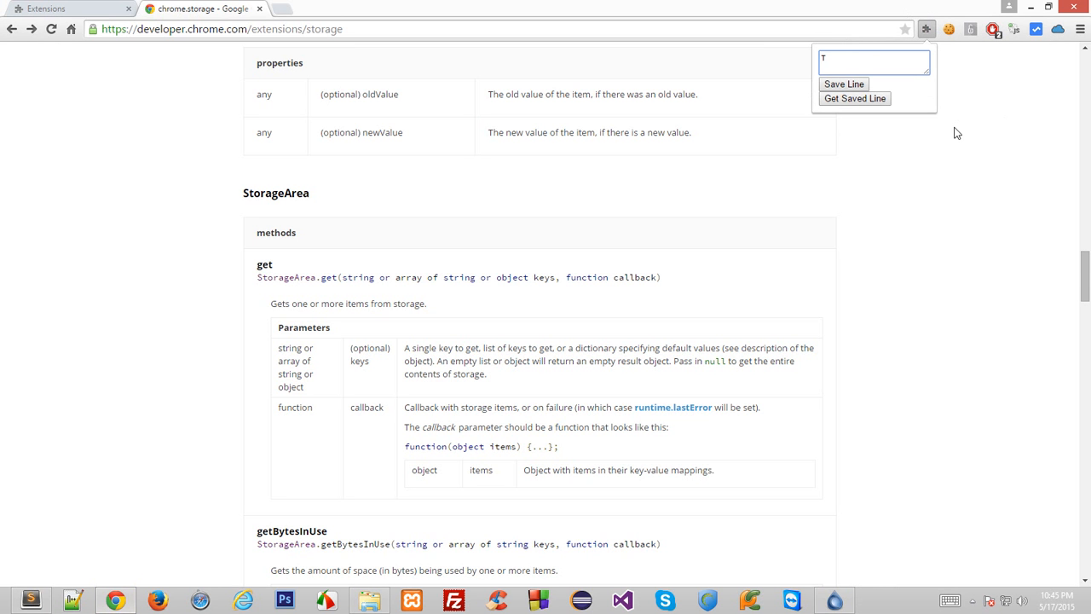
text(his is)
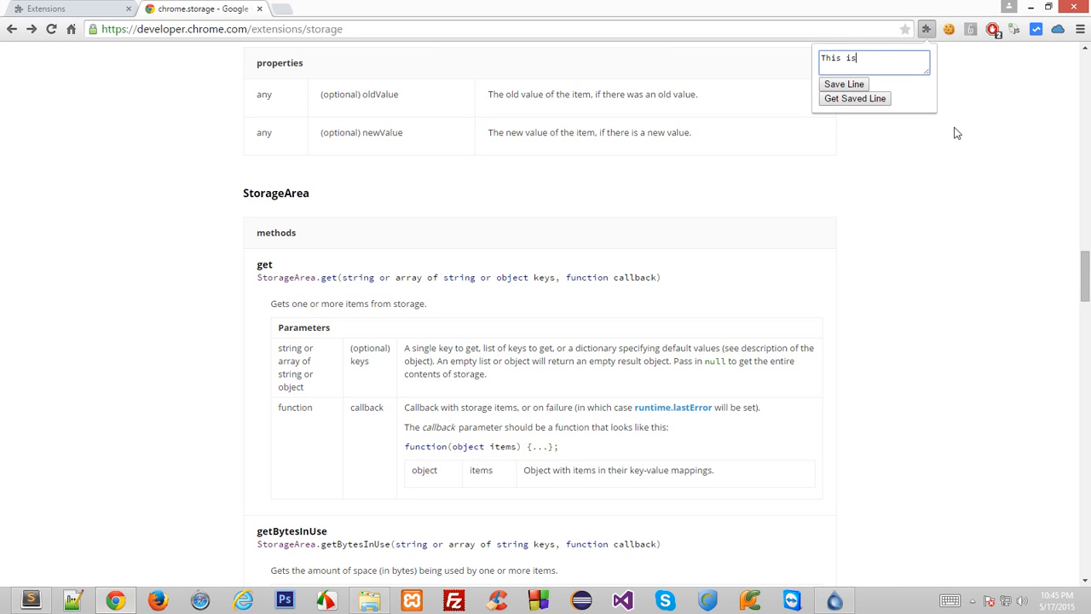
text(a cool video)
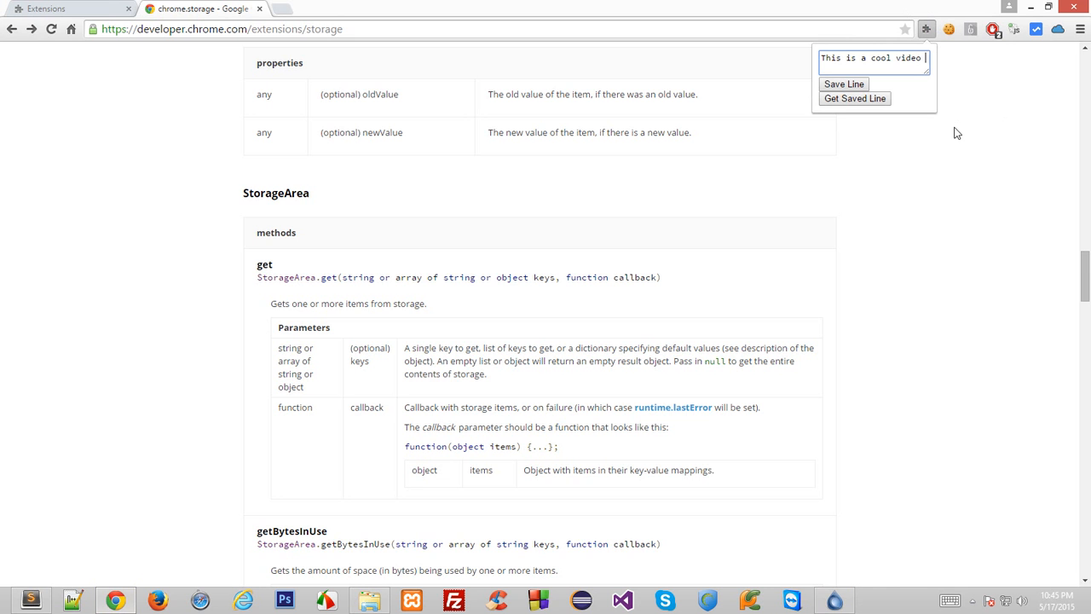
text(tutorial made by codedamn!)
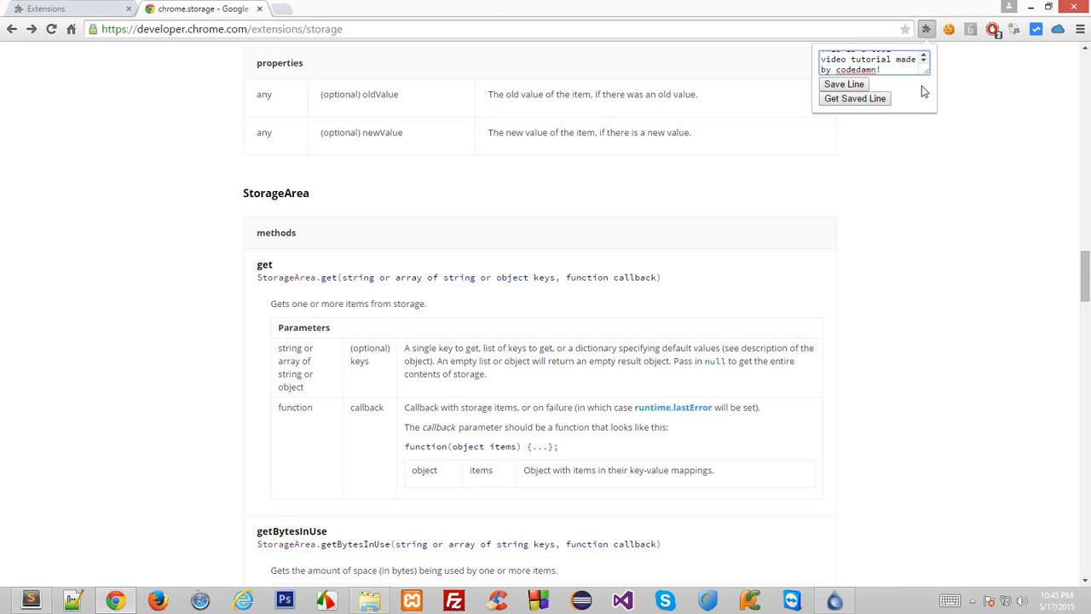
click(843, 84)
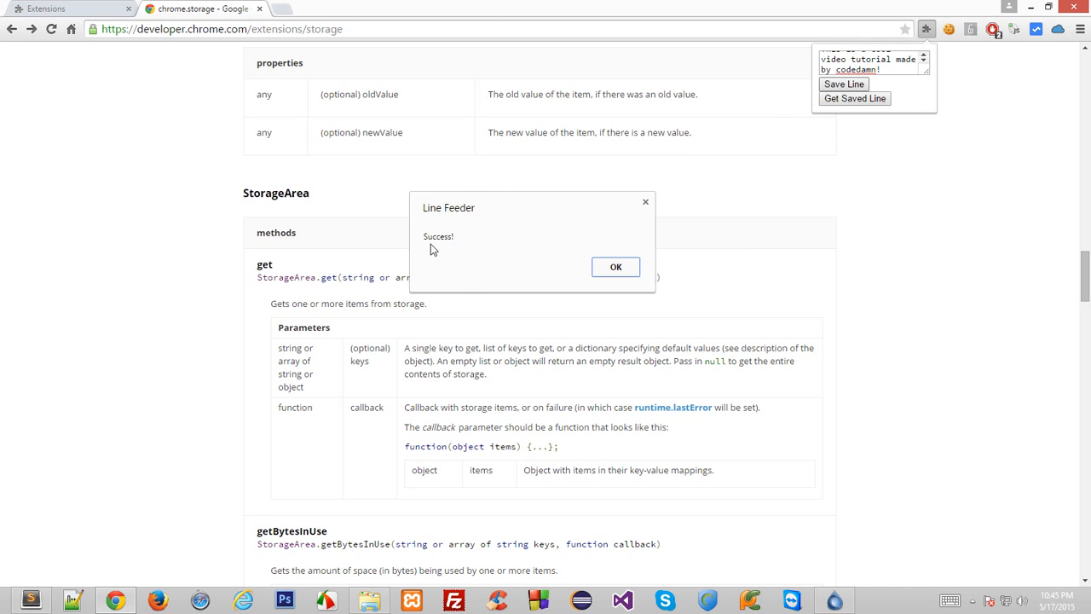
mouse_move(616, 266)
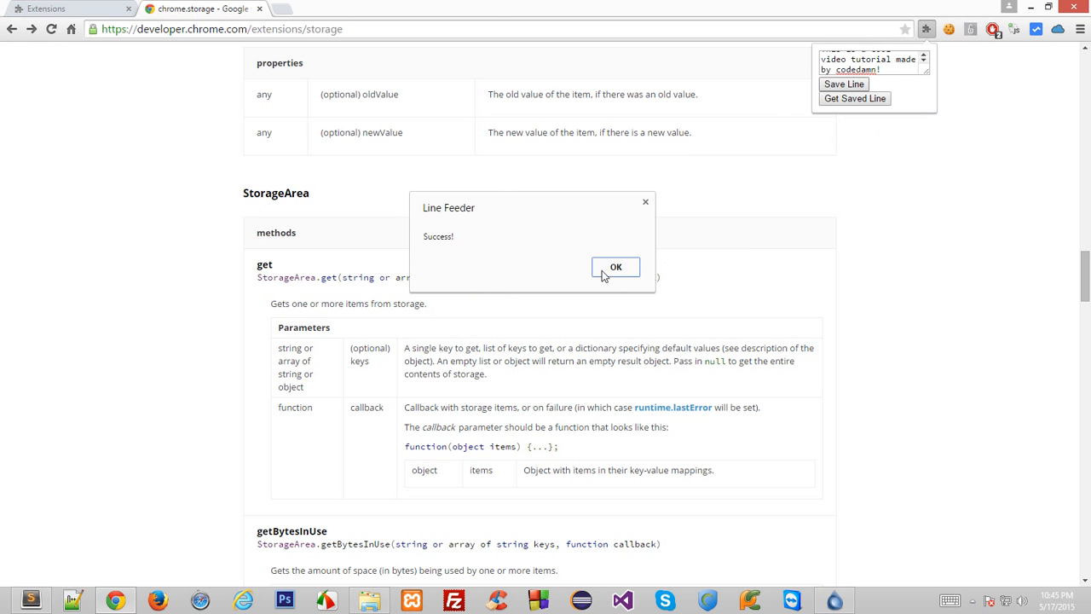
click(615, 266)
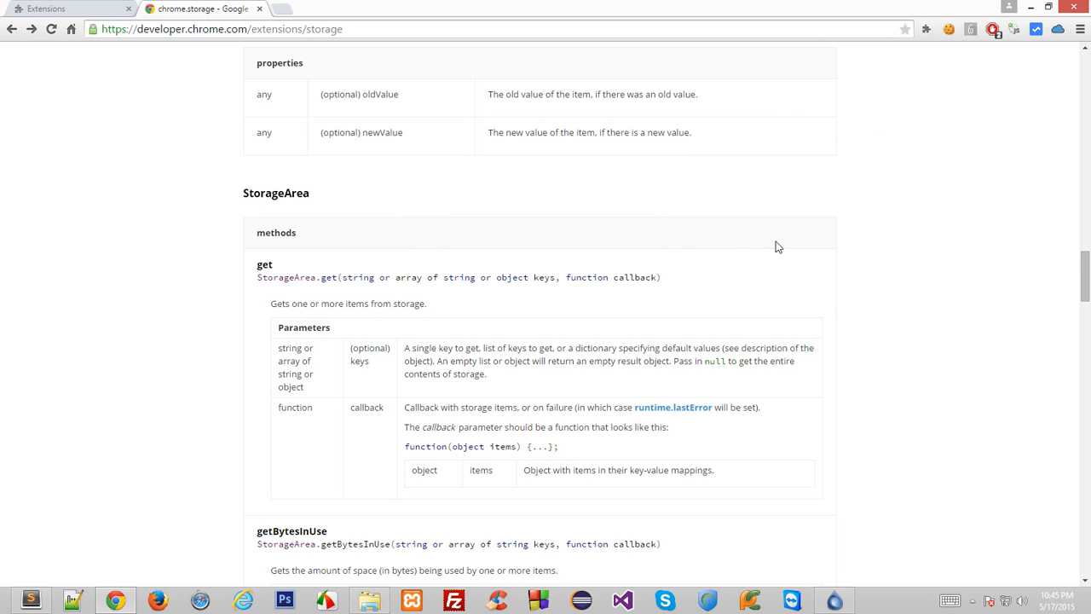
Tick 'Allow in incognito' for Line Feeder on Chrome's Extensions page.
click(1080, 28)
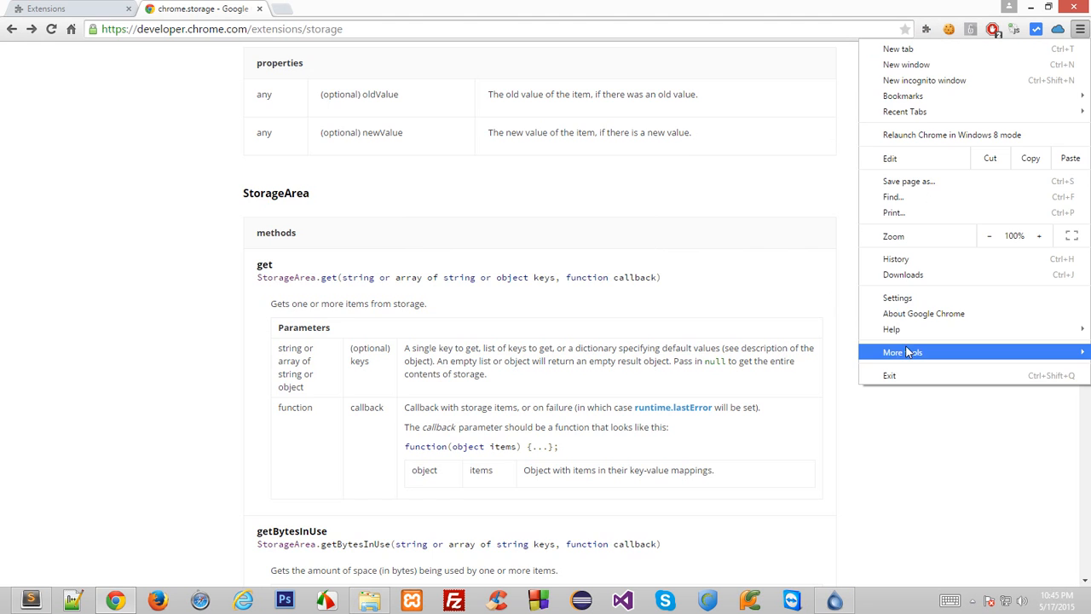
click(897, 297)
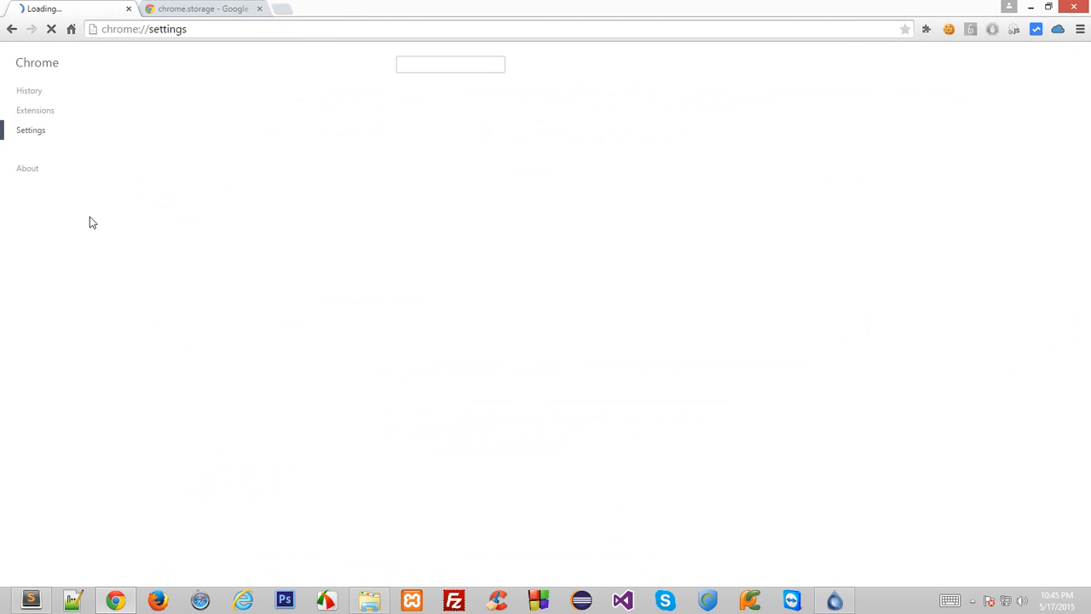
click(35, 110)
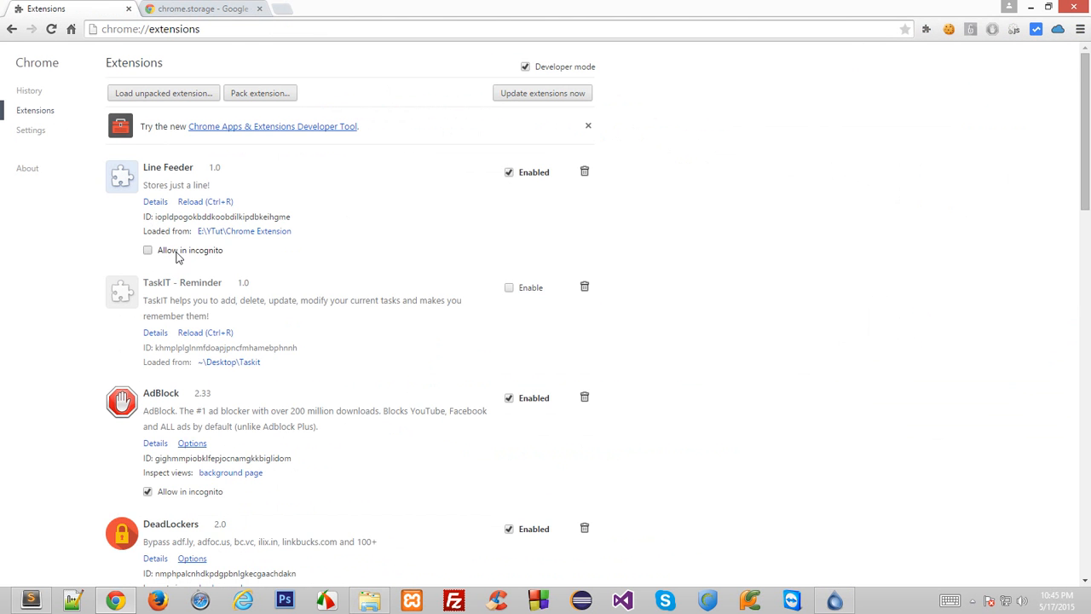
click(147, 250)
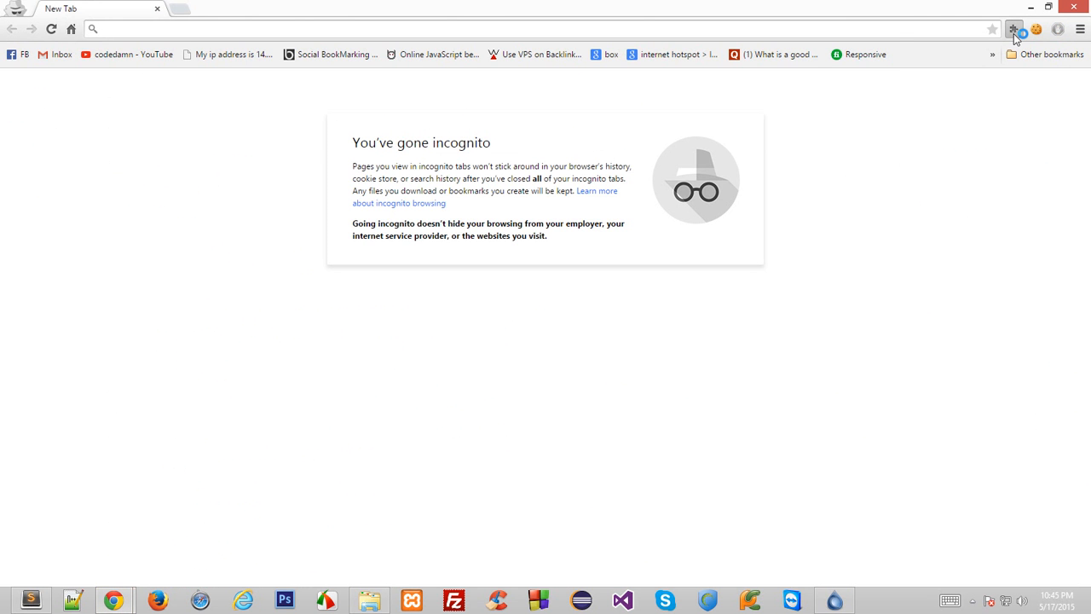
Retrieve 'This is a cool video tutorial made by codedamn!' via Line Feeder in incognito, then dismiss the alert.
click(1014, 29)
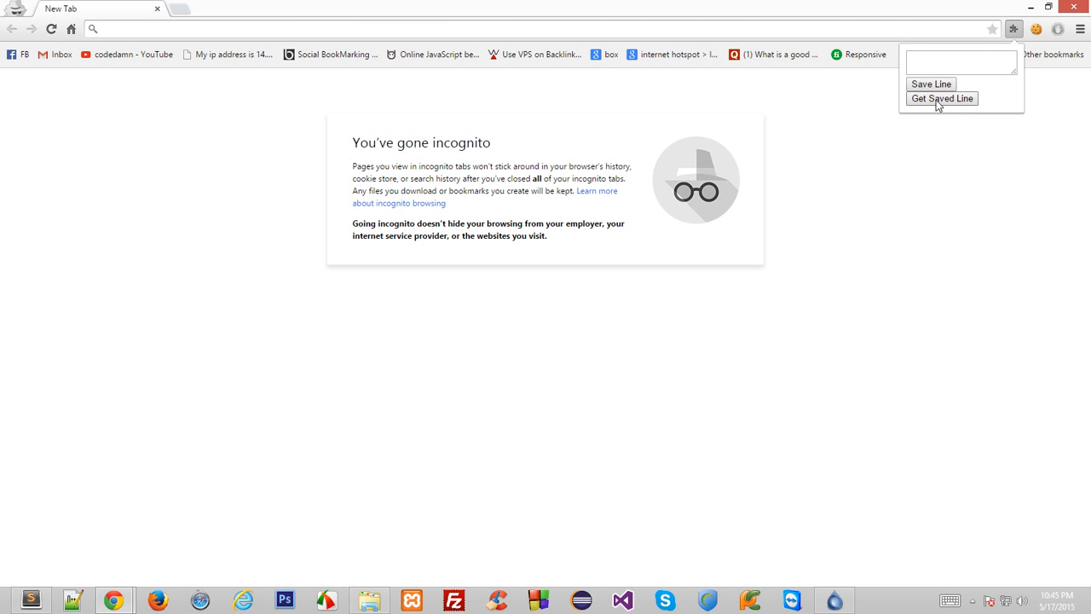
click(941, 98)
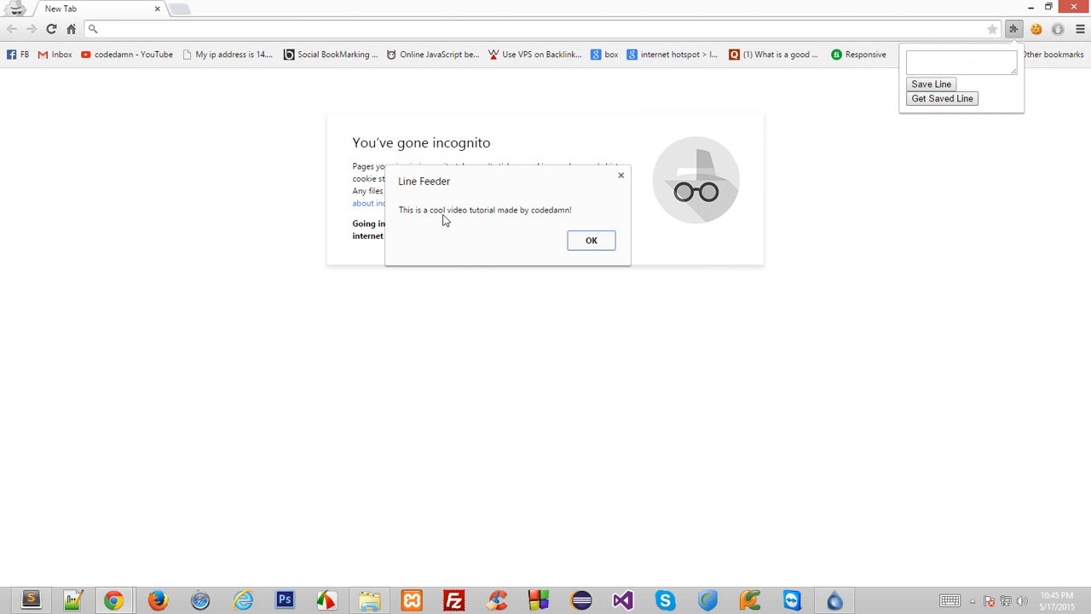
mouse_move(453, 220)
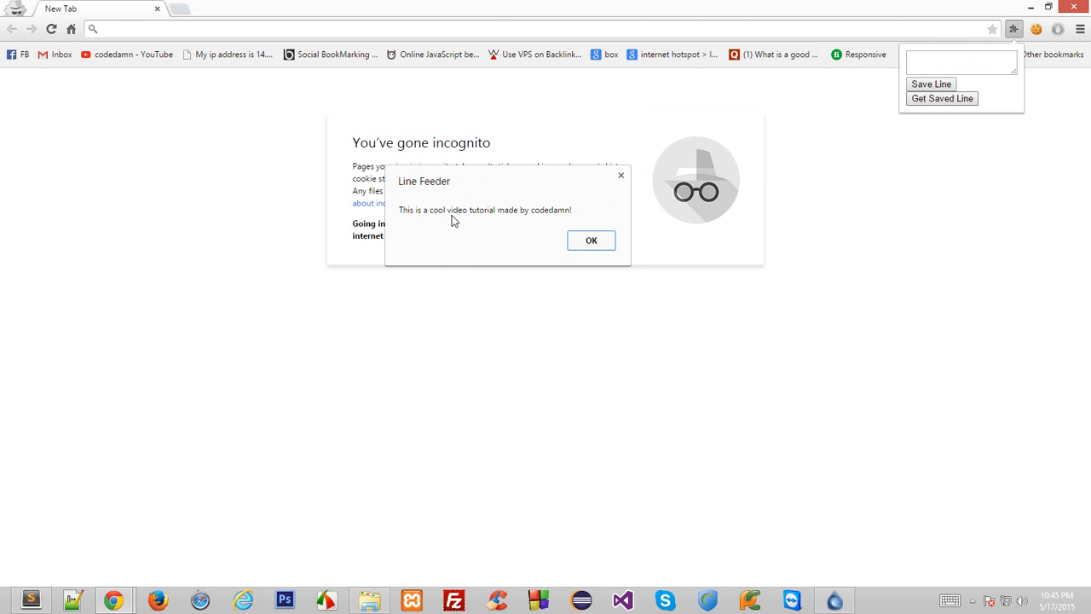
mouse_move(526, 217)
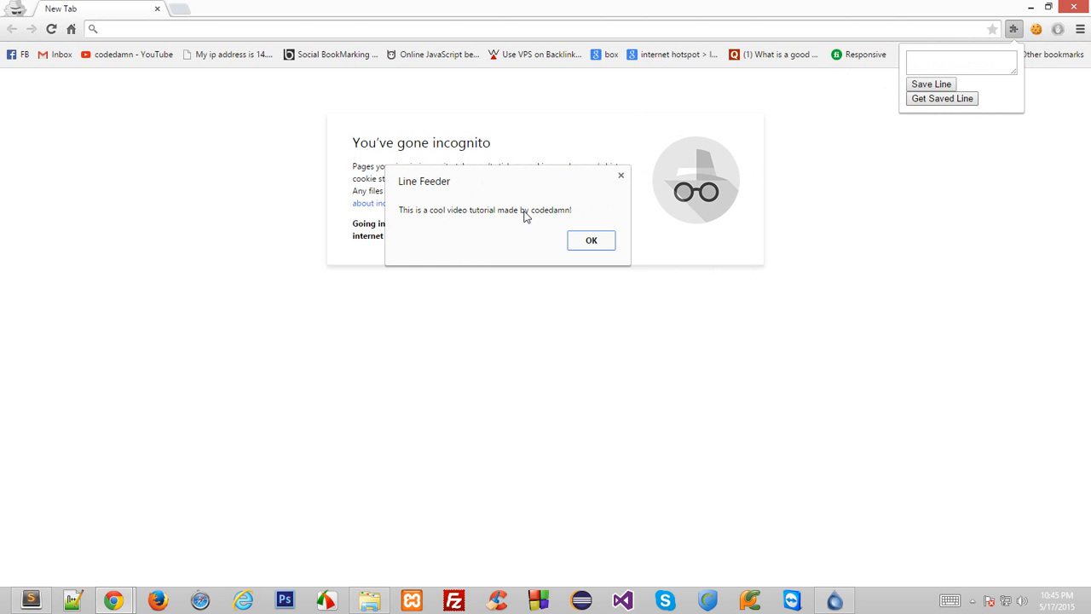
click(591, 239)
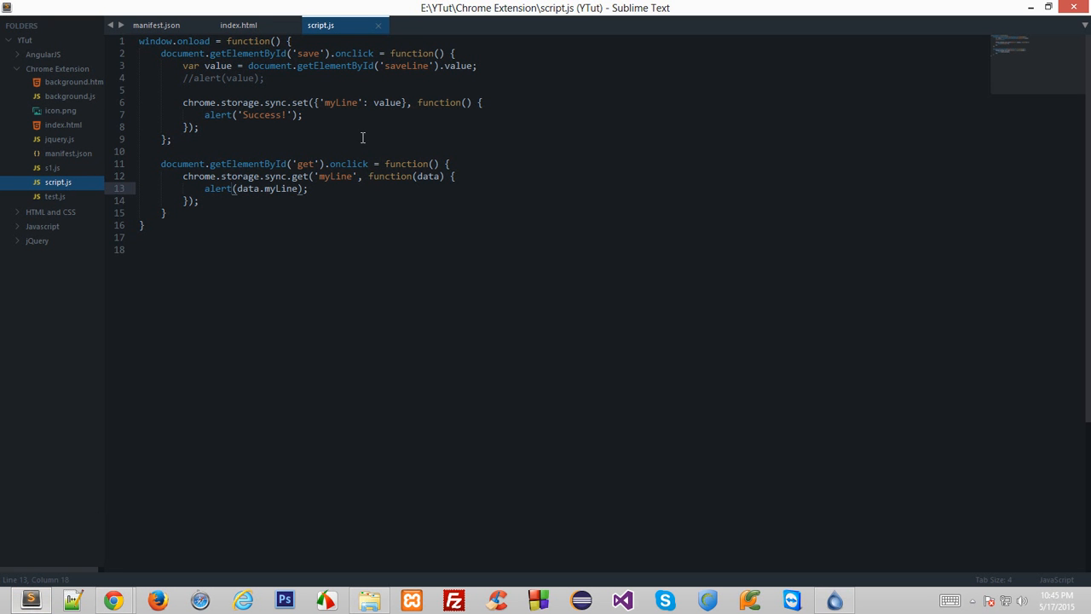
mouse_move(470, 211)
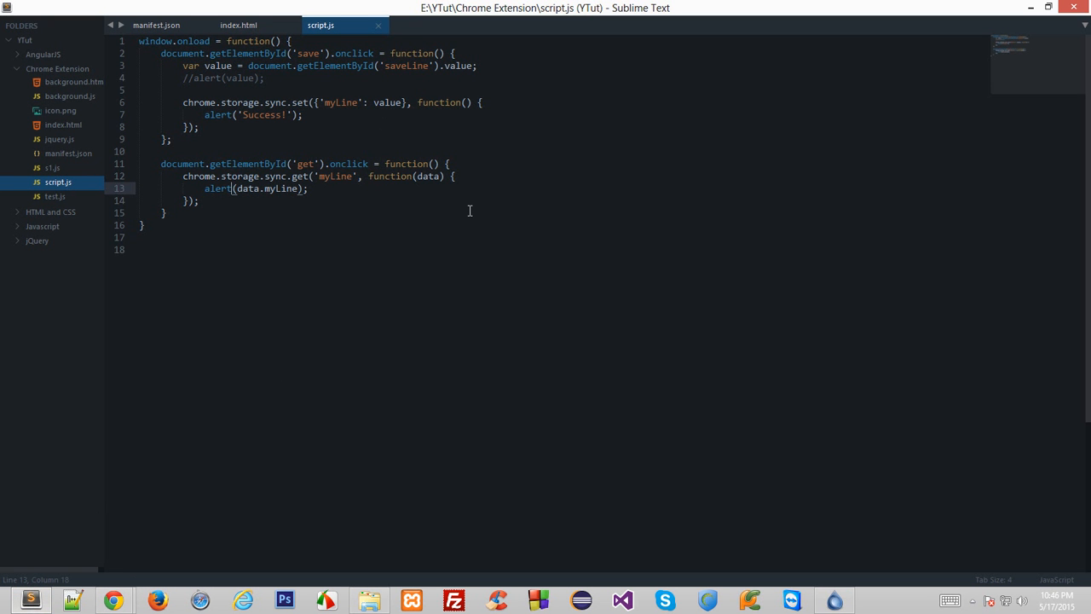
click(335, 103)
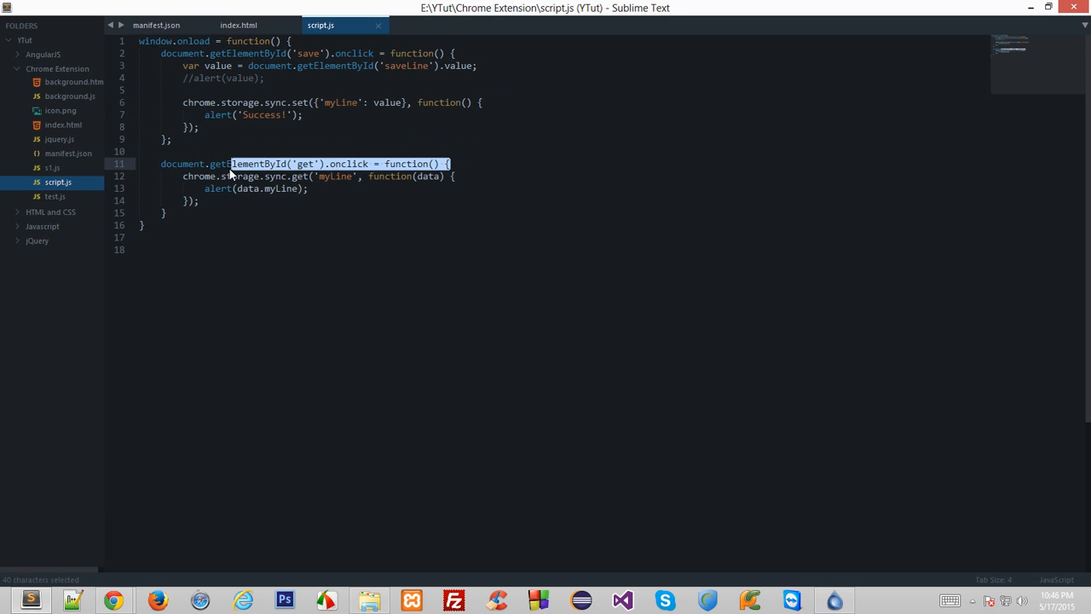
click(230, 176)
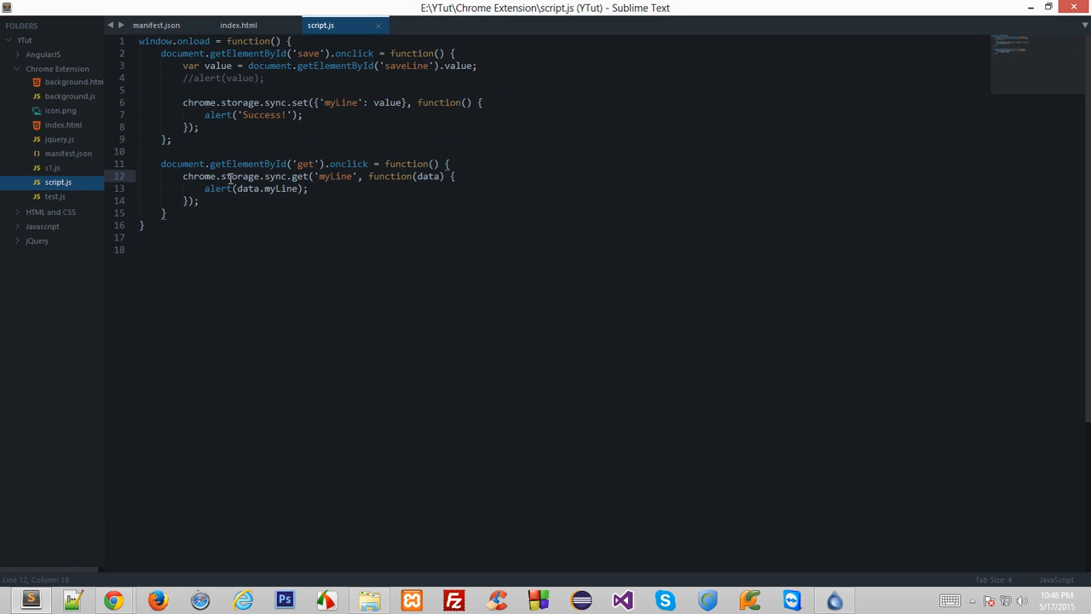
click(298, 188)
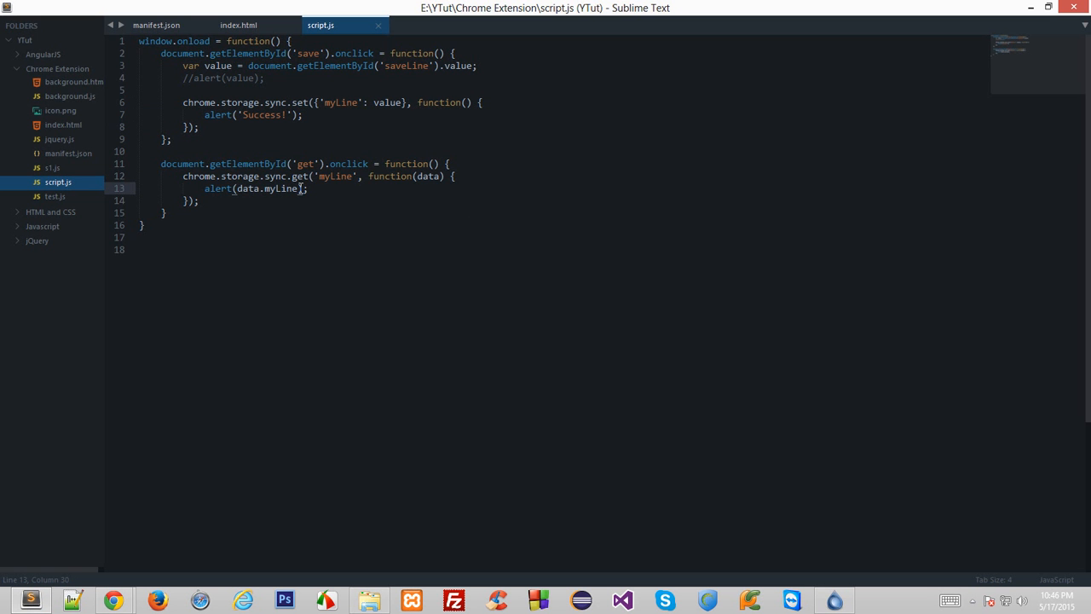
drag(160, 163, 198, 212)
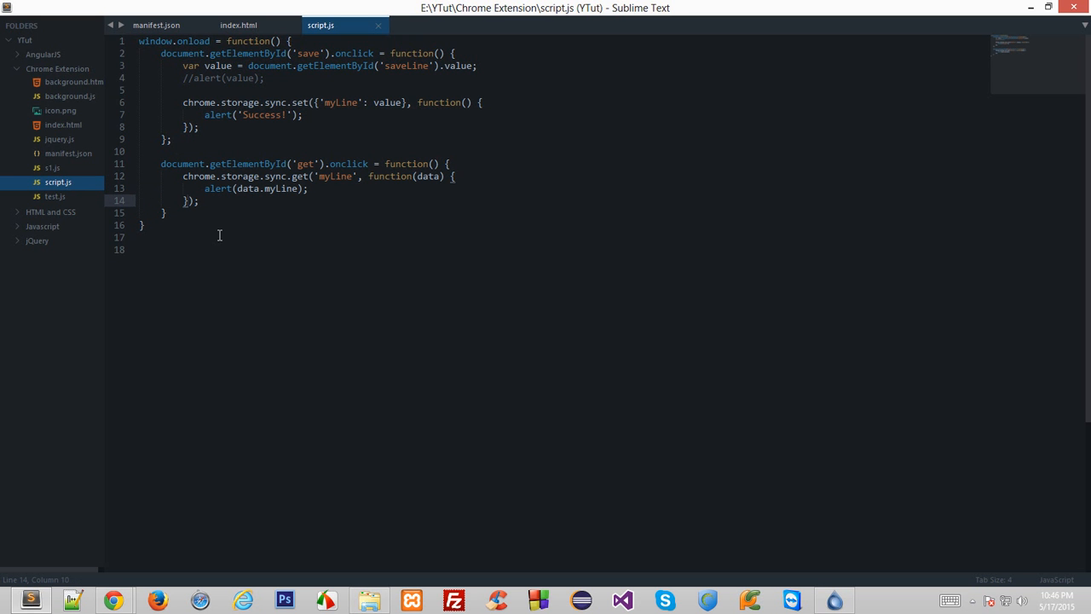
double_click(297, 102)
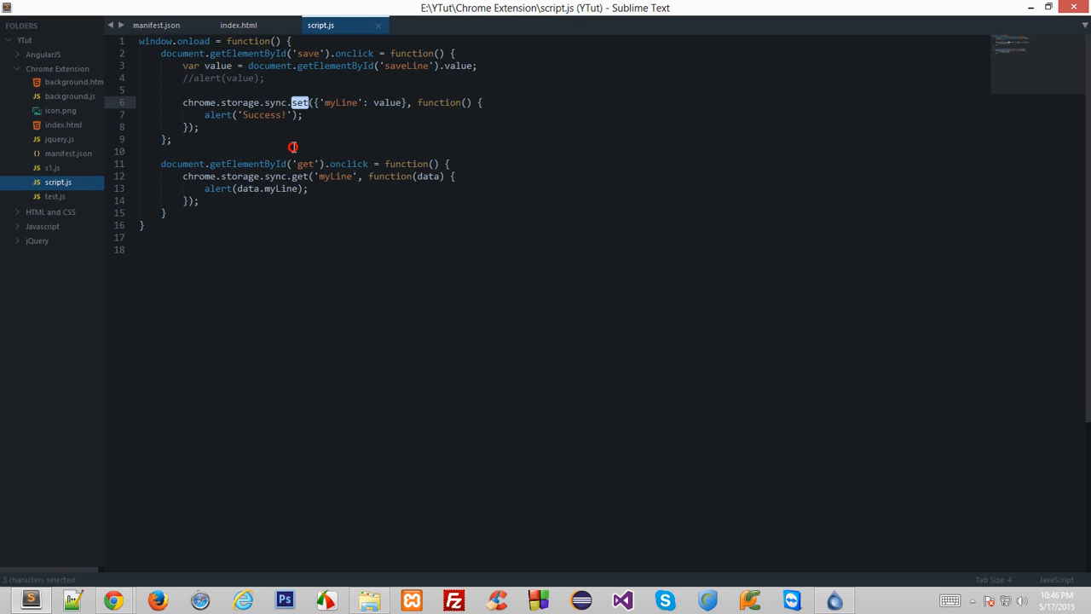
double_click(298, 176)
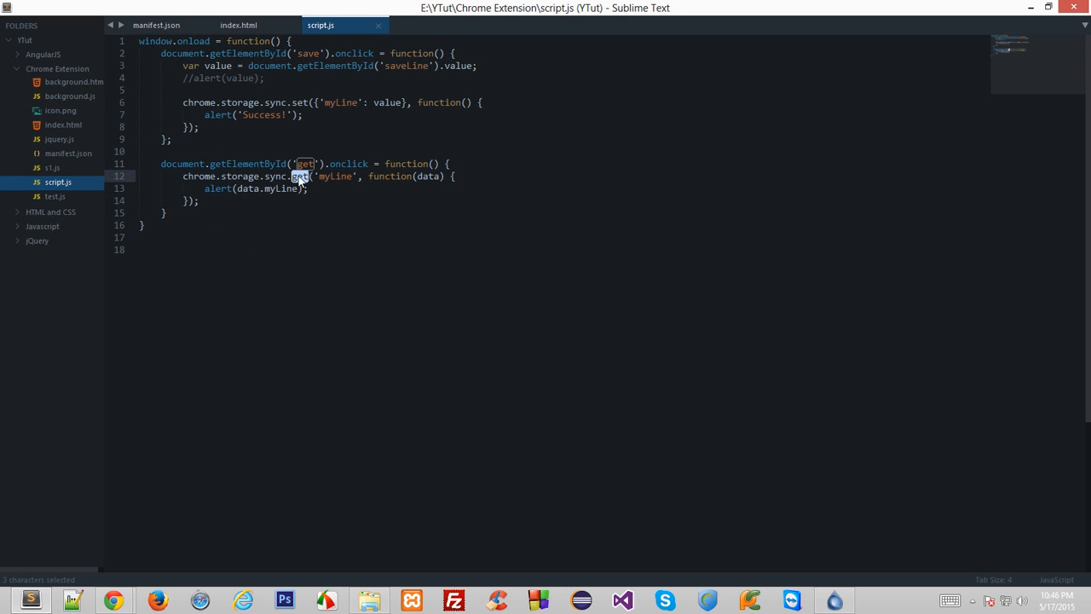